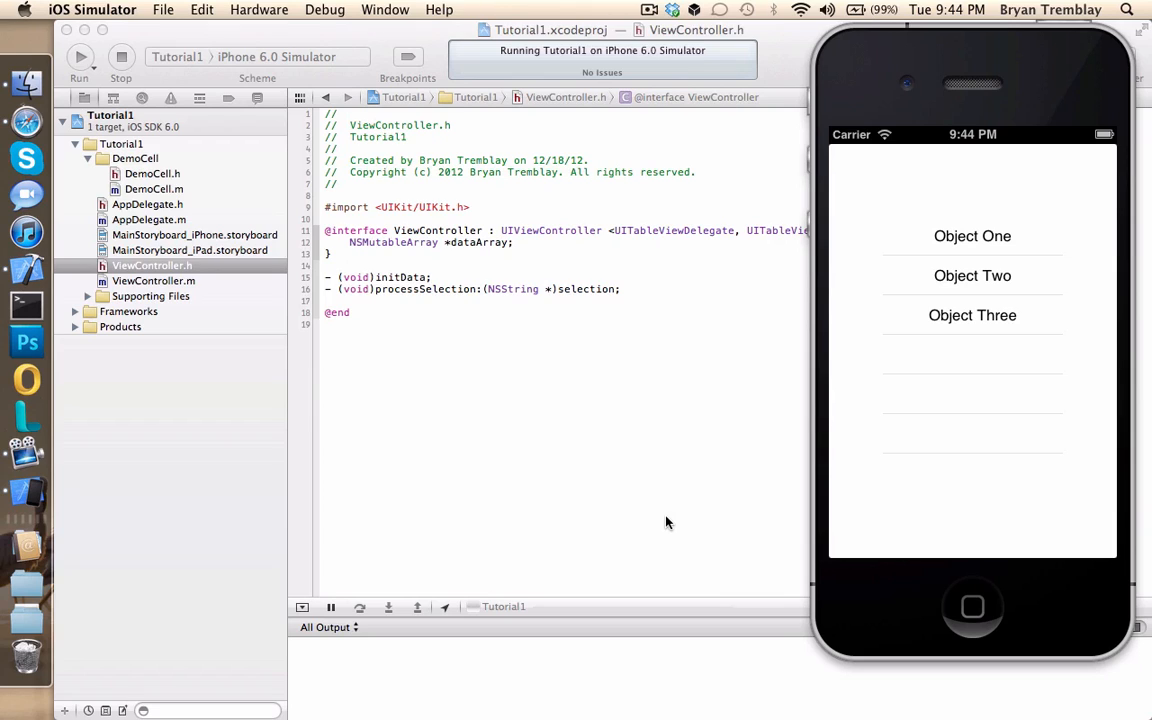
{"action": "mouse_move", "coordinate": [928, 614]}
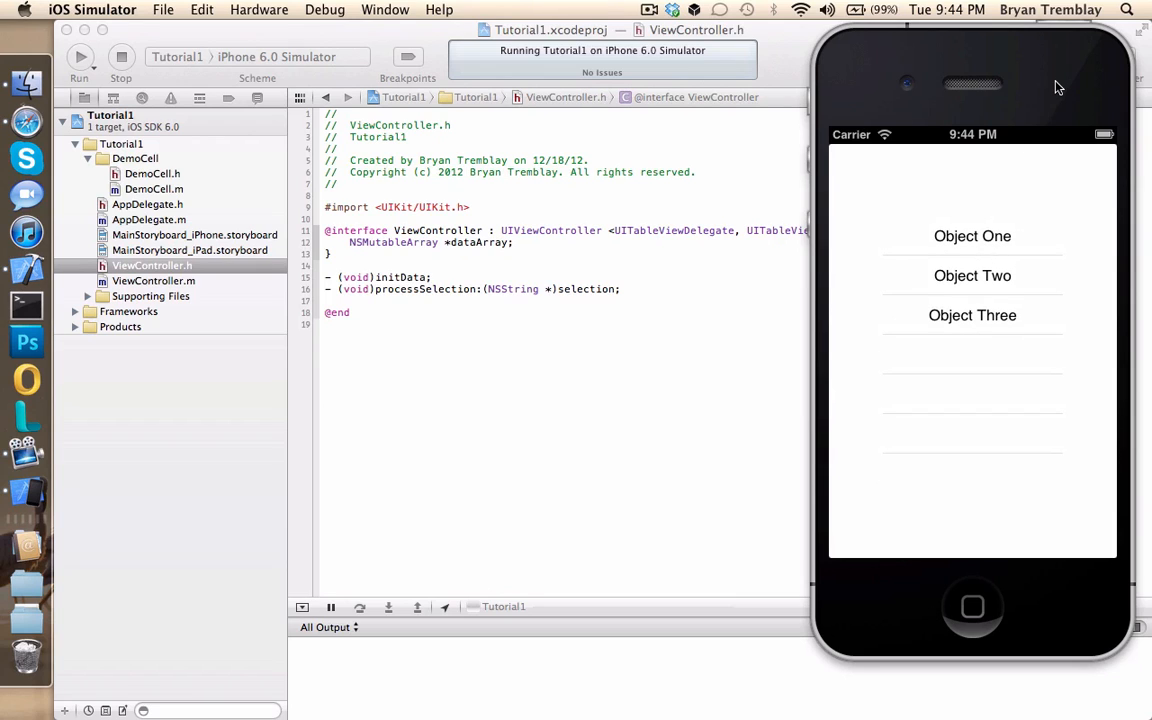
{"action": "mouse_move", "coordinate": [1057, 53]}
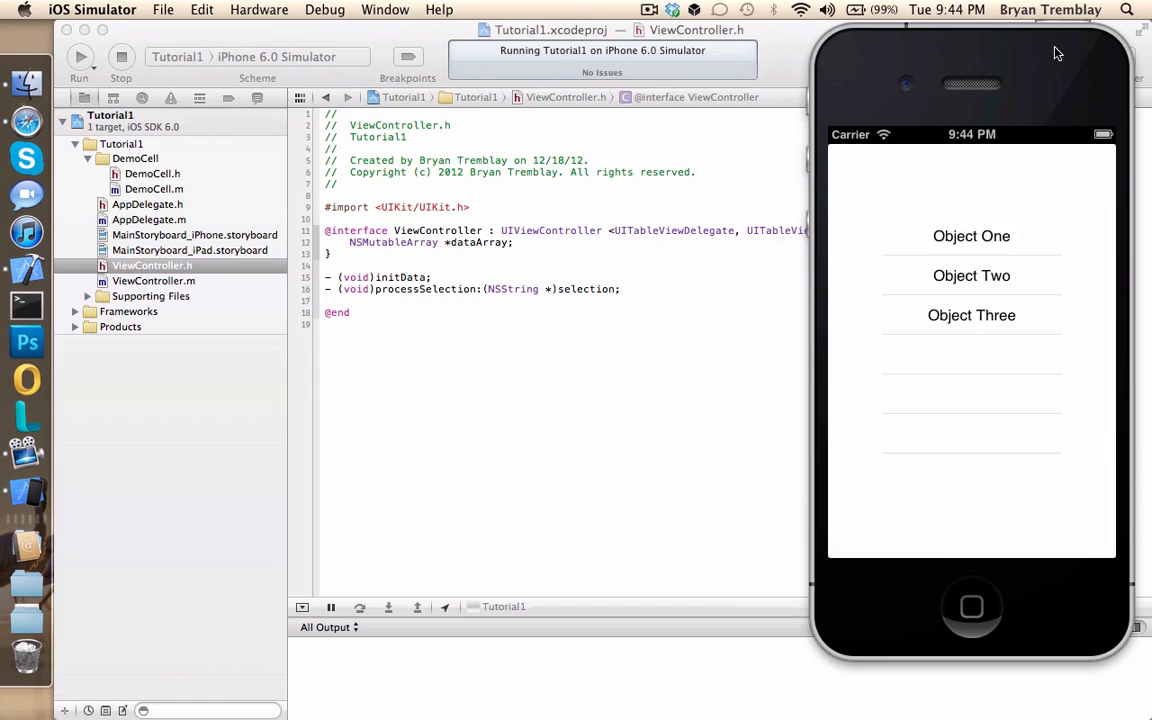
- Tap the Object Three row in the simulator to log its selection
{"action": "left_click", "coordinate": [971, 315]}
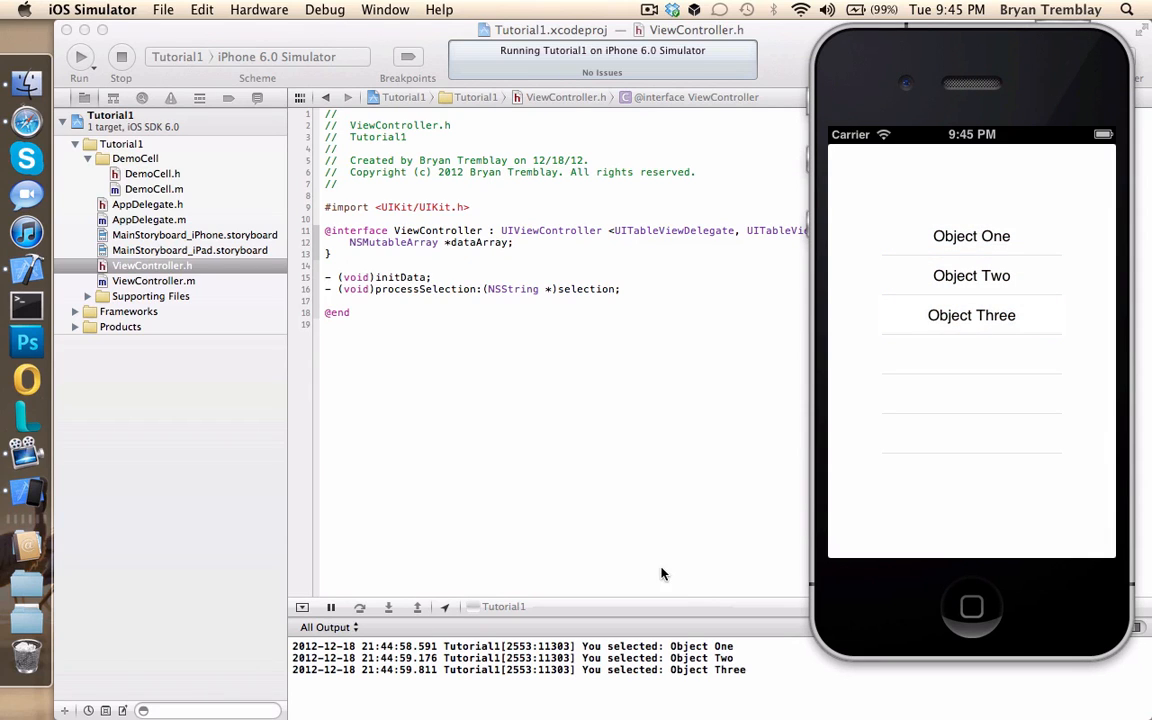
{"action": "mouse_move", "coordinate": [718, 663]}
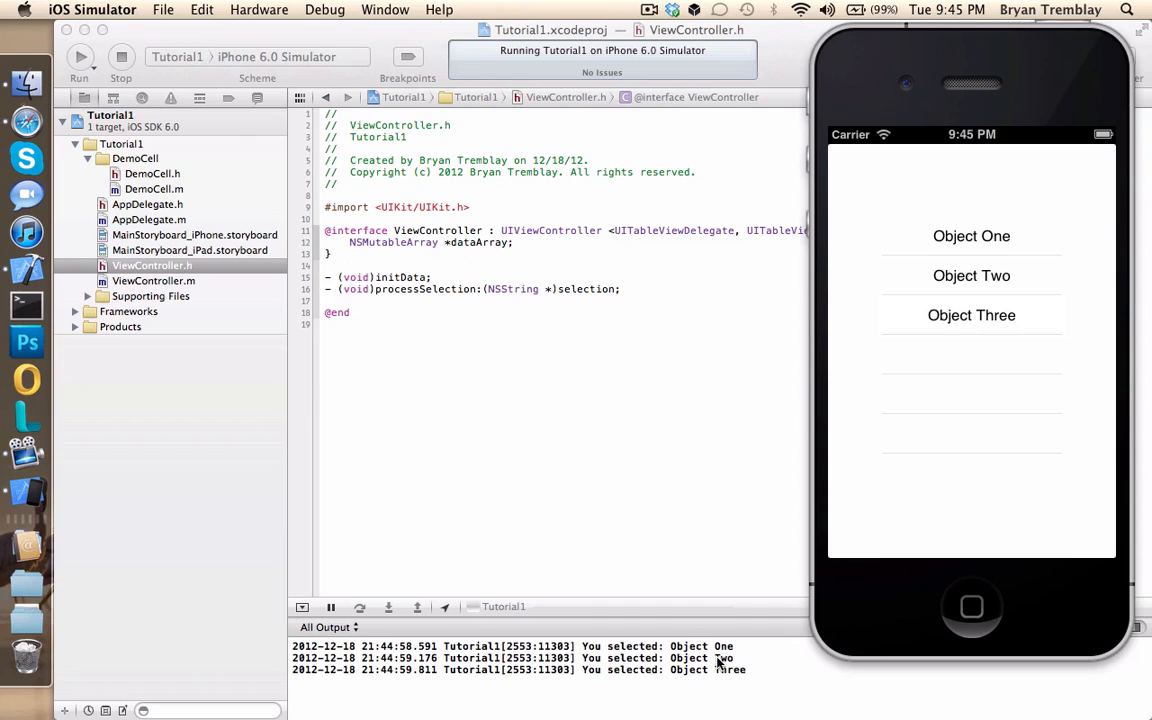
{"action": "mouse_move", "coordinate": [738, 702]}
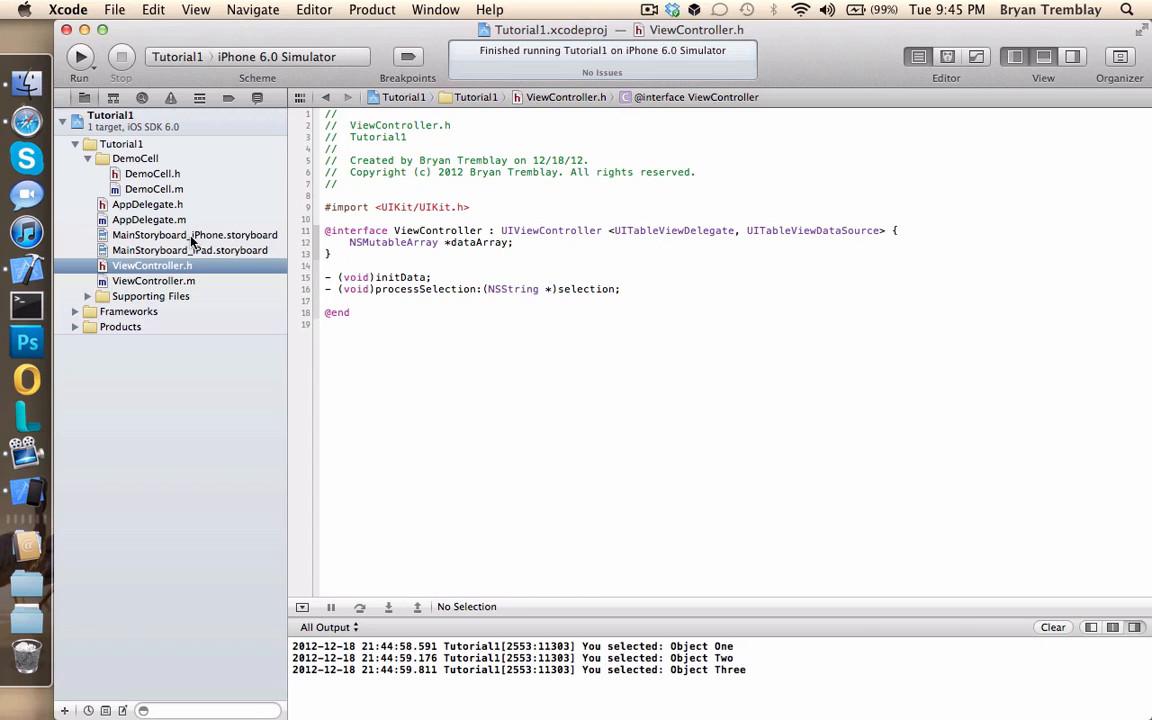
{"action": "mouse_move", "coordinate": [233, 238]}
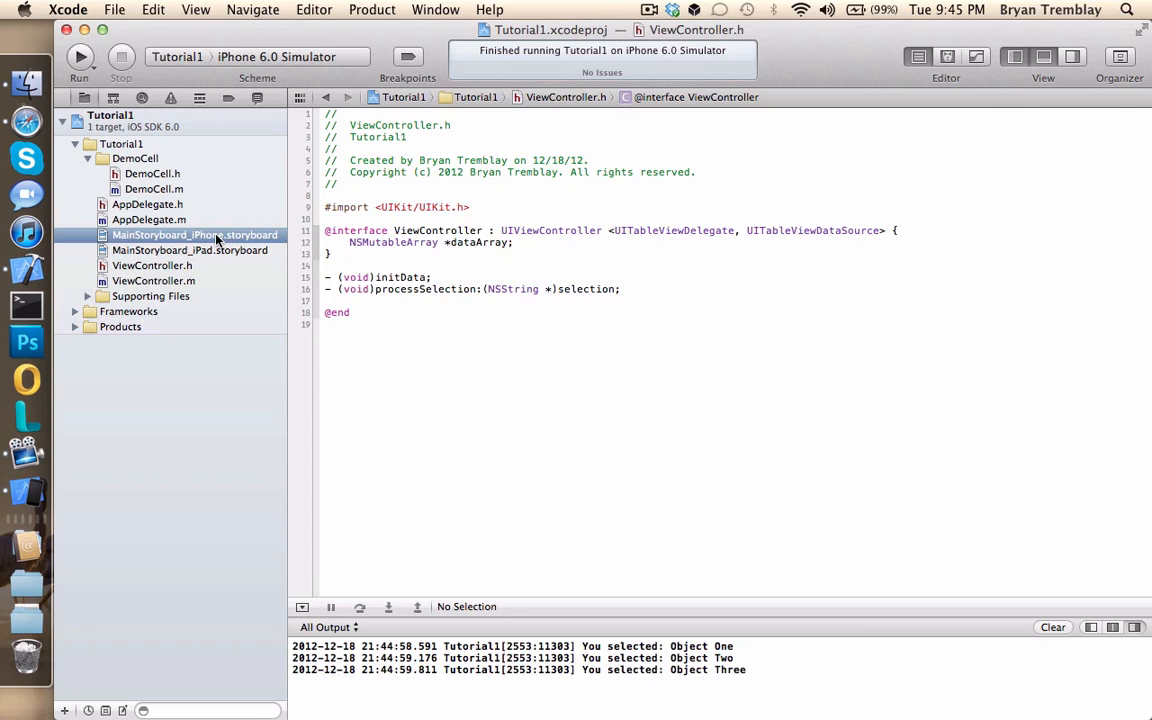
- Open the iPhone storyboard, select the DemoCell prototype, view DemoCell.h, then return to the storyboard
{"action": "left_click", "coordinate": [194, 234]}
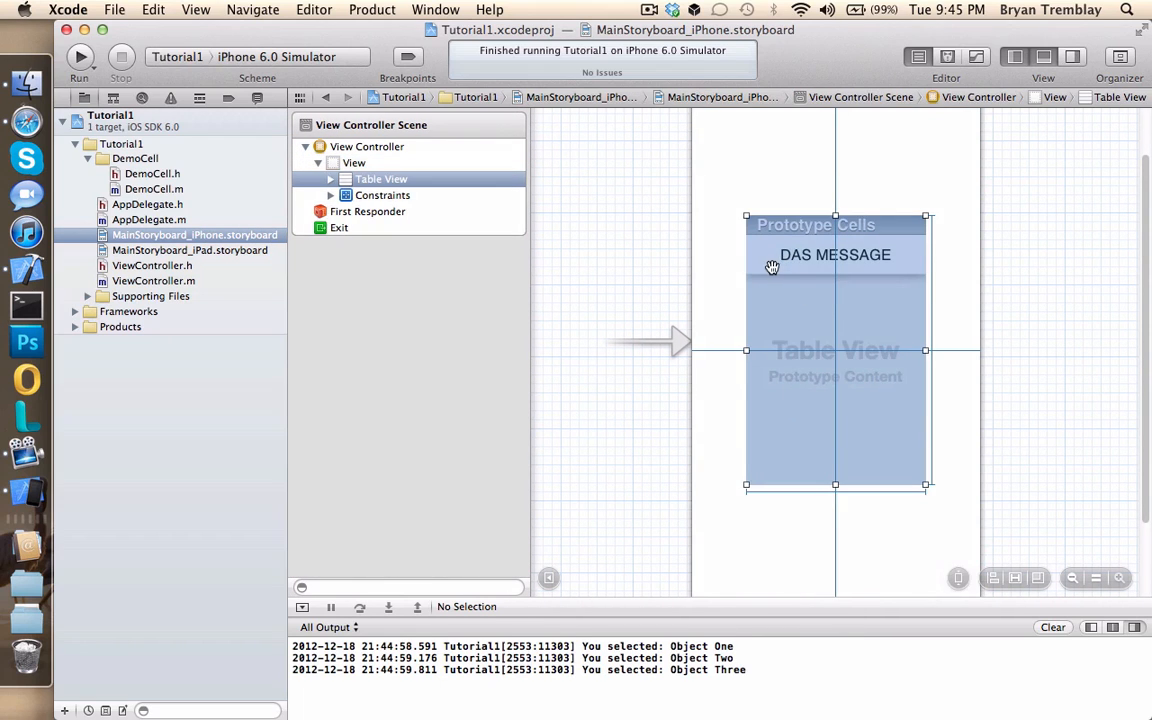
{"action": "left_click", "coordinate": [835, 254]}
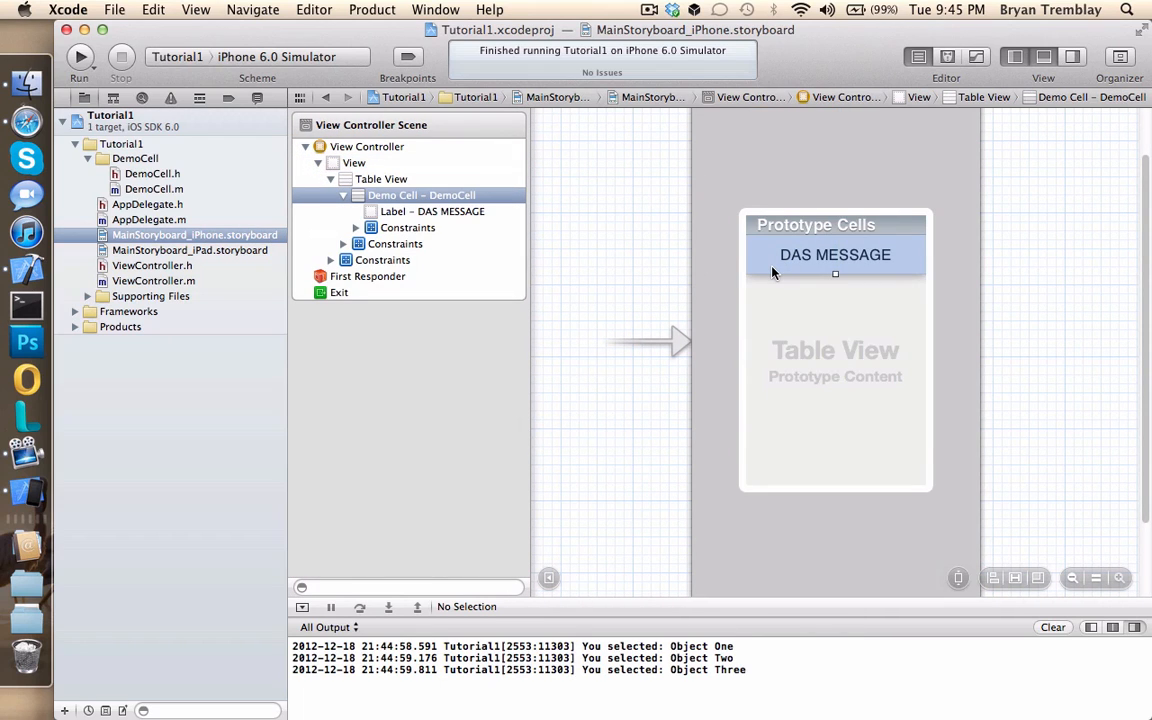
{"action": "mouse_move", "coordinate": [496, 255]}
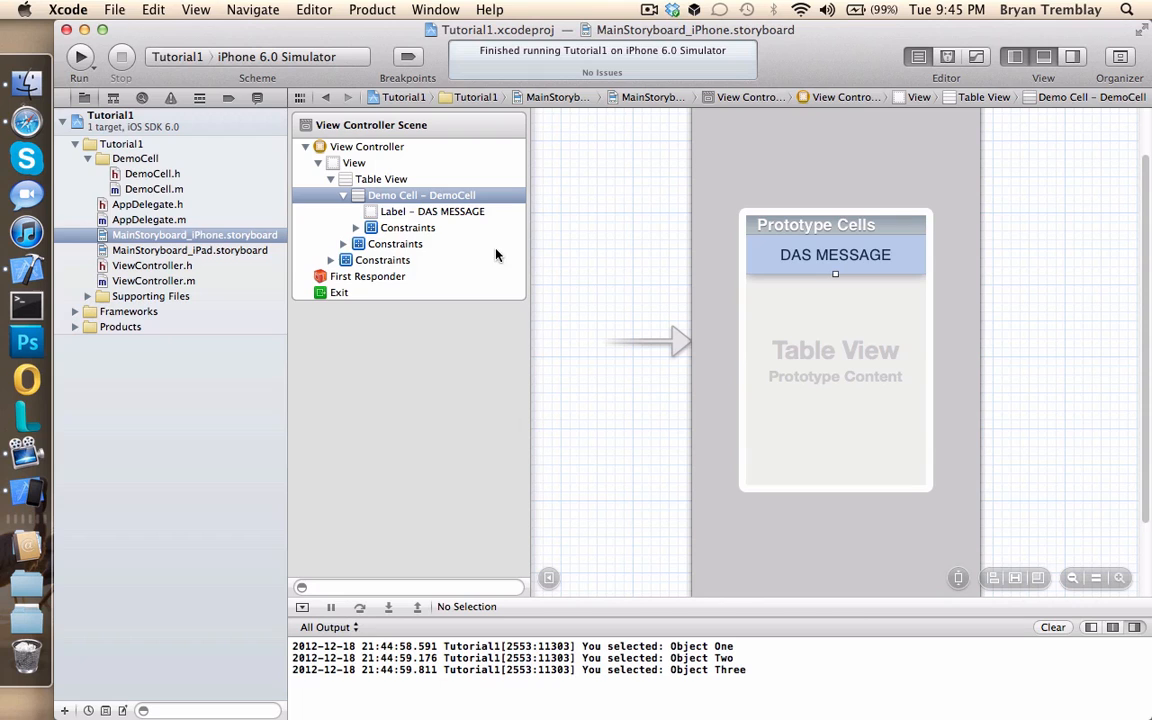
{"action": "left_click", "coordinate": [152, 173]}
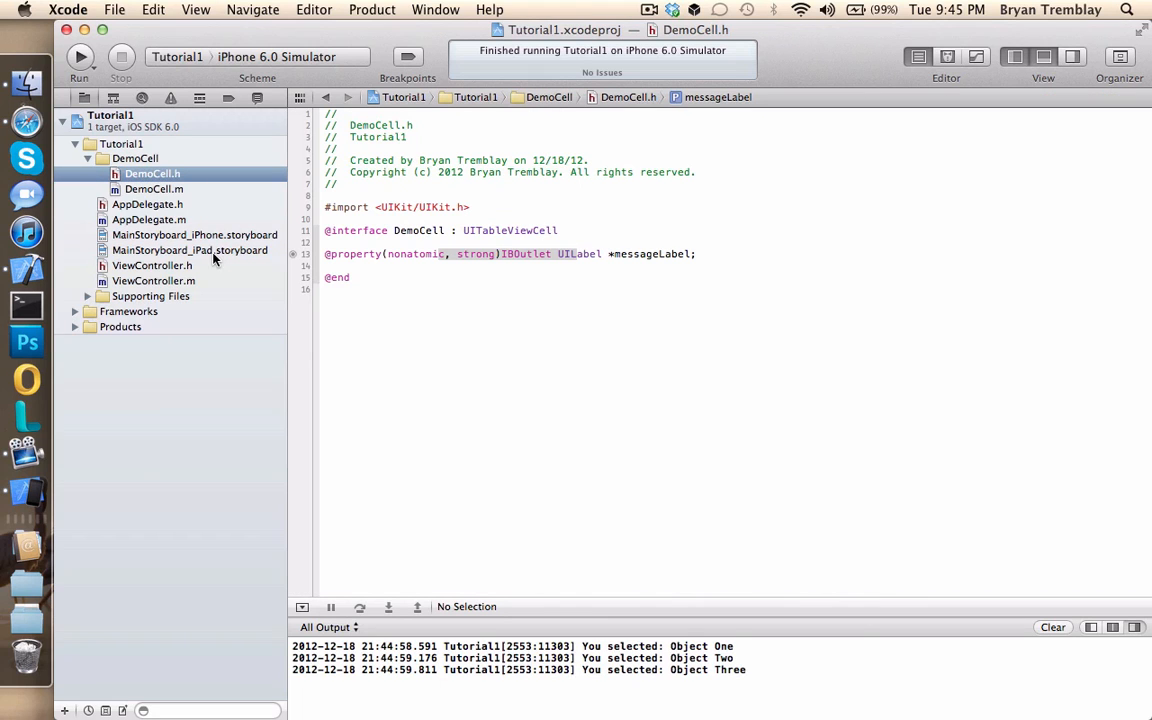
{"action": "mouse_move", "coordinate": [250, 238]}
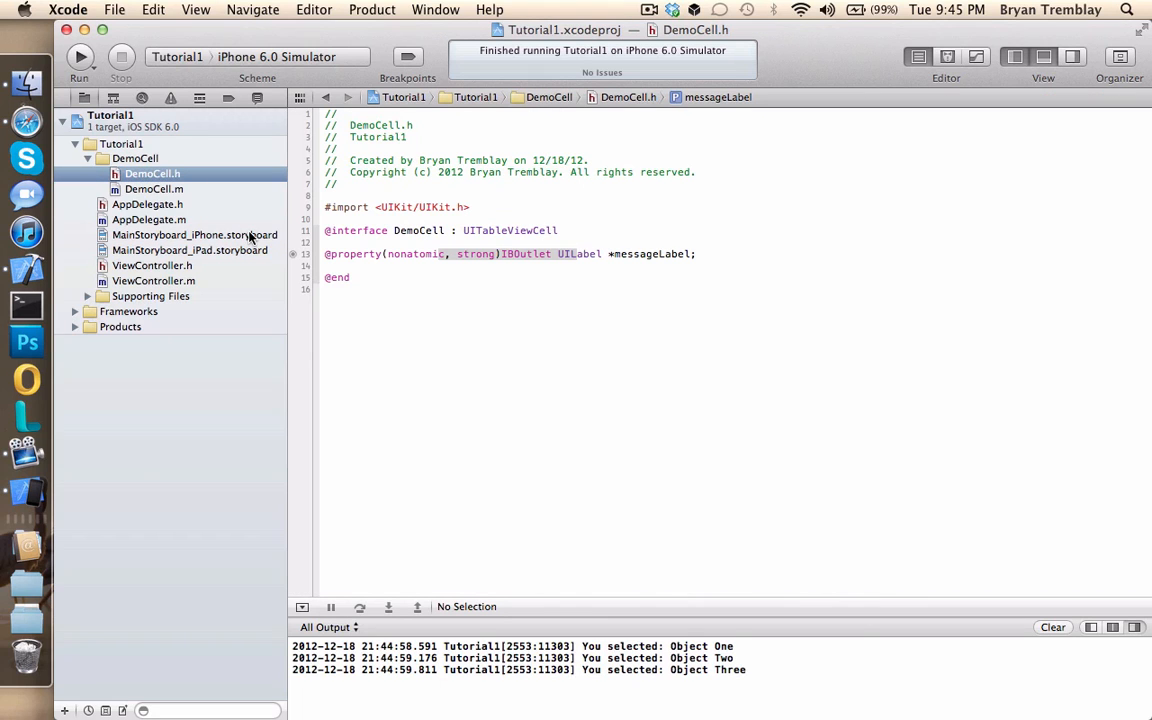
{"action": "left_click", "coordinate": [194, 234]}
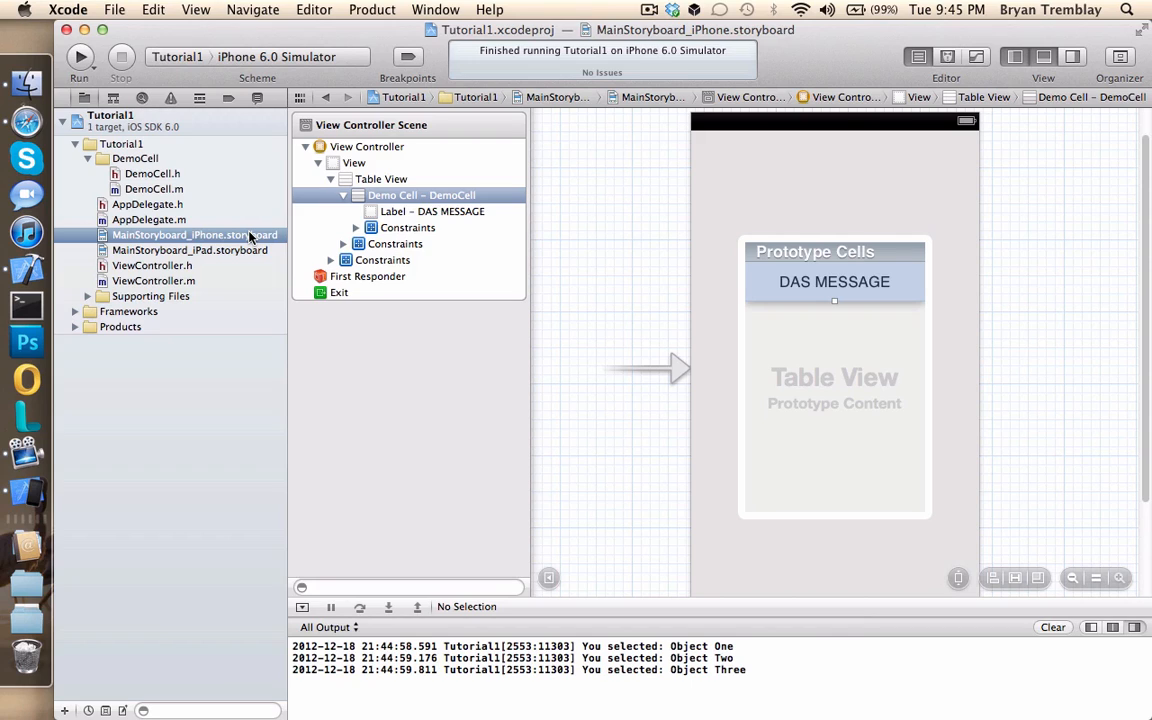
{"action": "mouse_move", "coordinate": [180, 277]}
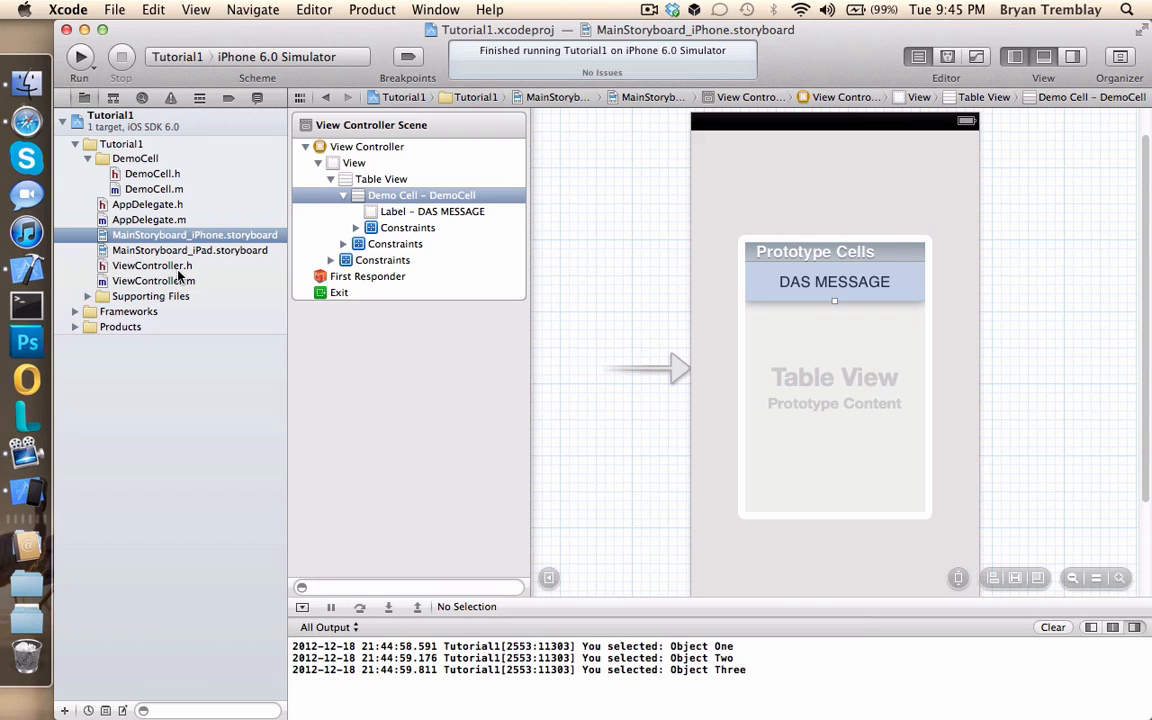
{"action": "mouse_move", "coordinate": [530, 239]}
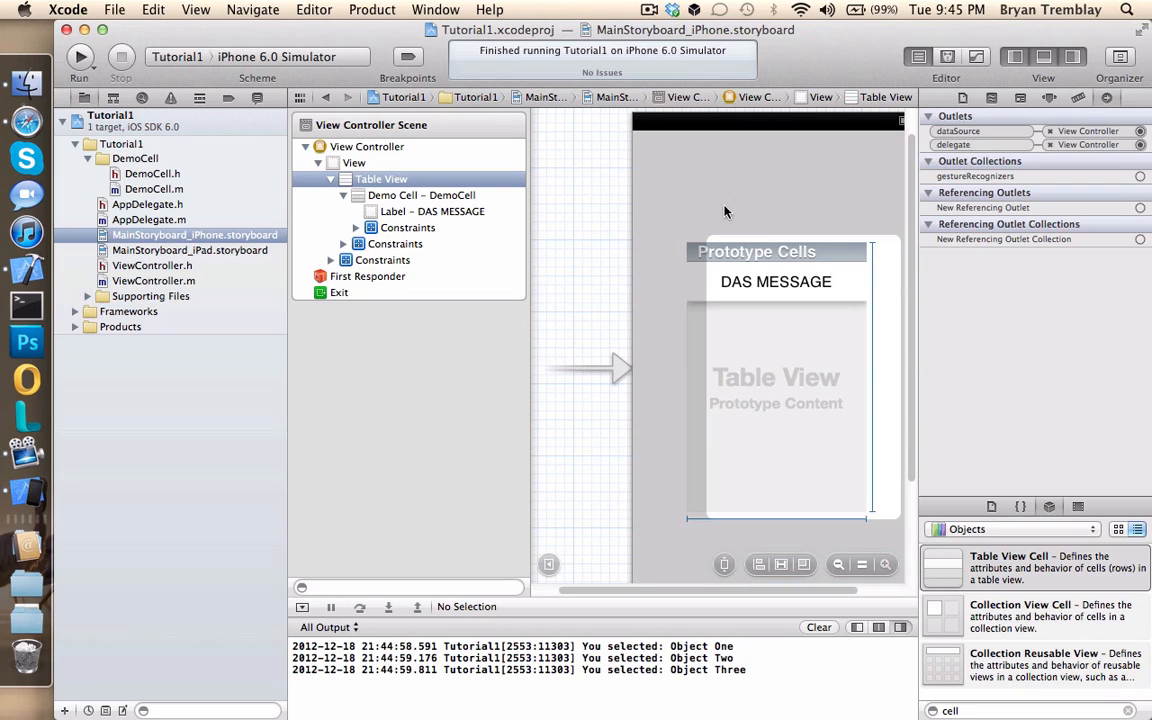
{"action": "mouse_move", "coordinate": [165, 287]}
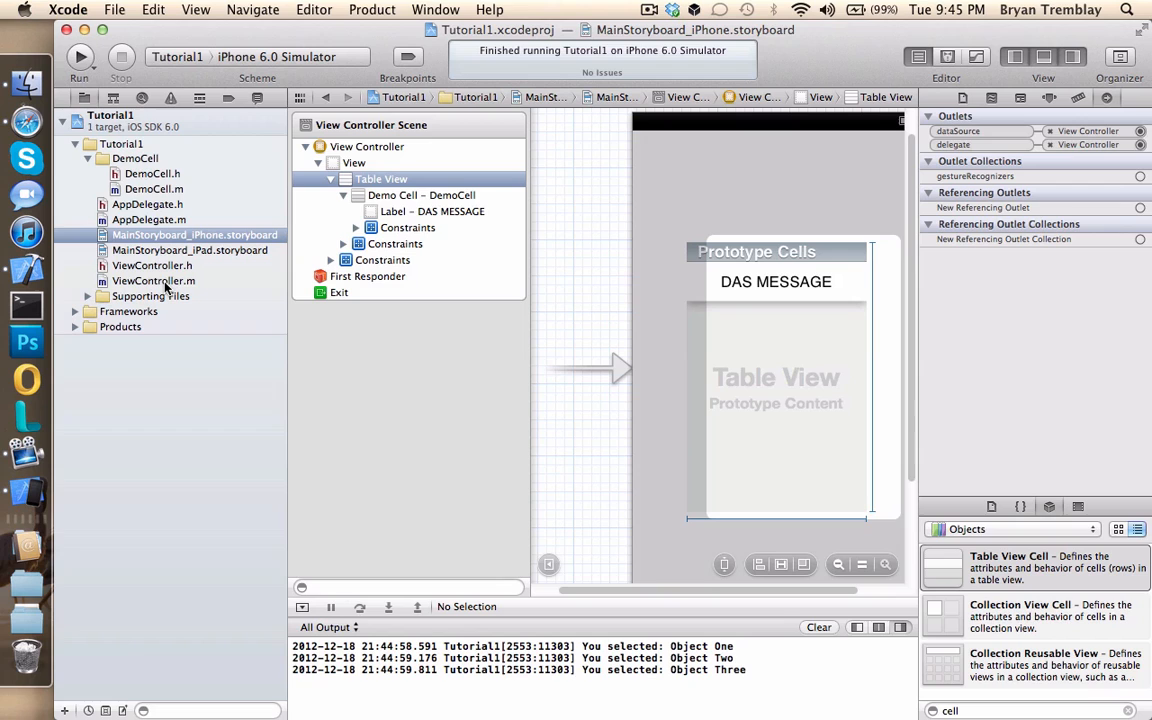
{"action": "mouse_move", "coordinate": [178, 268]}
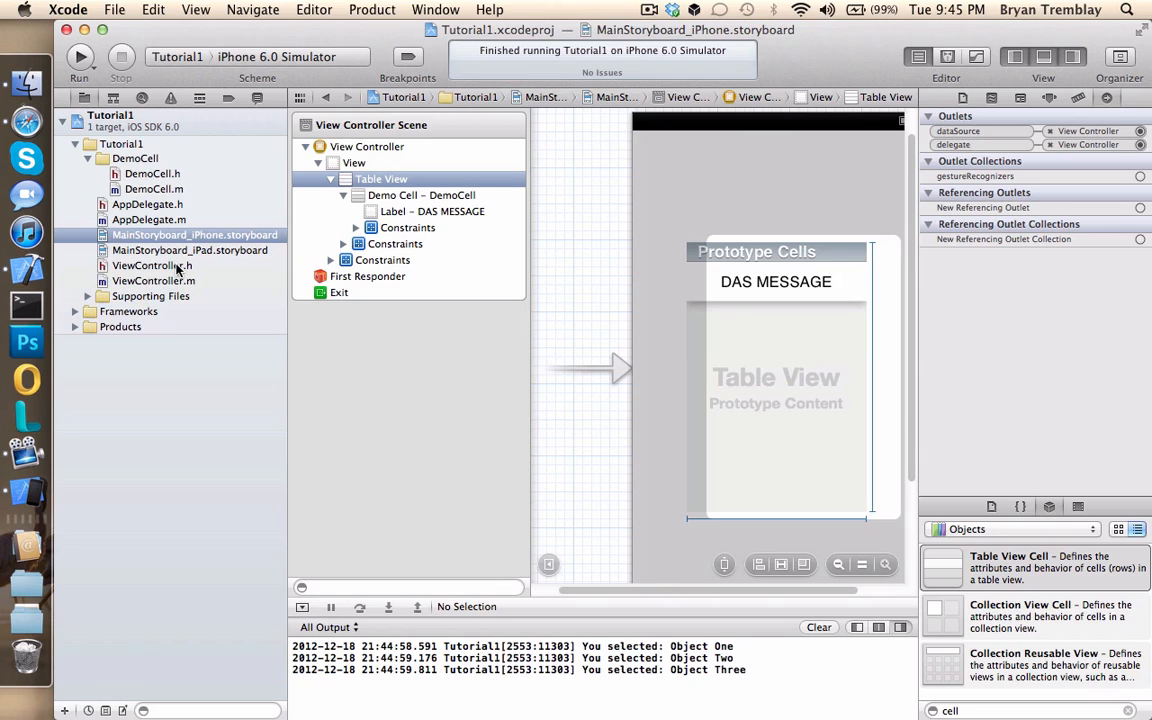
- Open ViewController.h from the Project Navigator
{"action": "left_click", "coordinate": [151, 265]}
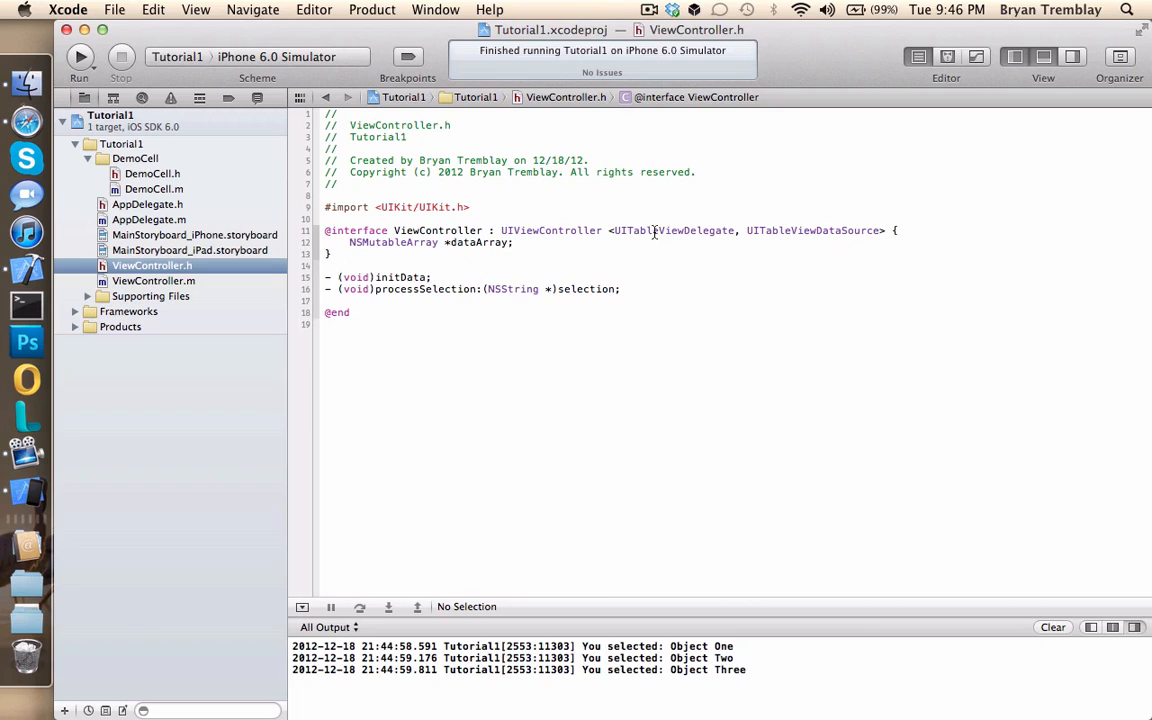
- Highlight UITableViewDelegate in ViewController.h, then open ViewController.m
{"action": "double_click", "coordinate": [680, 230]}
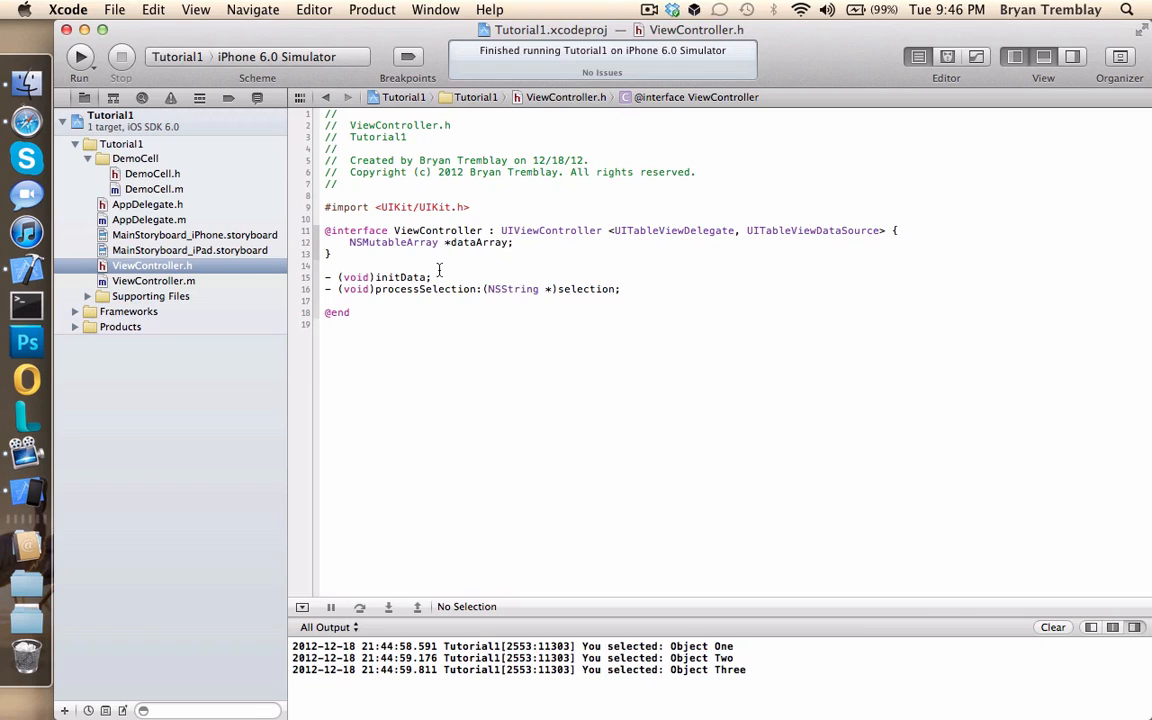
{"action": "mouse_move", "coordinate": [376, 238]}
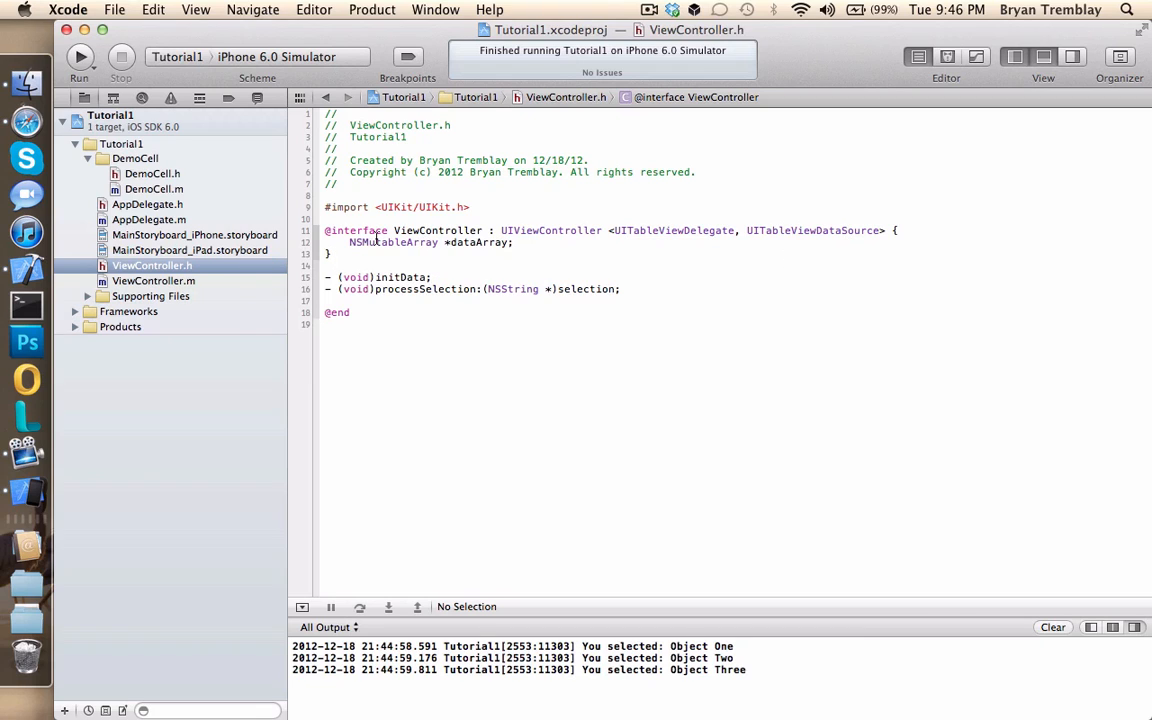
{"action": "mouse_move", "coordinate": [365, 250]}
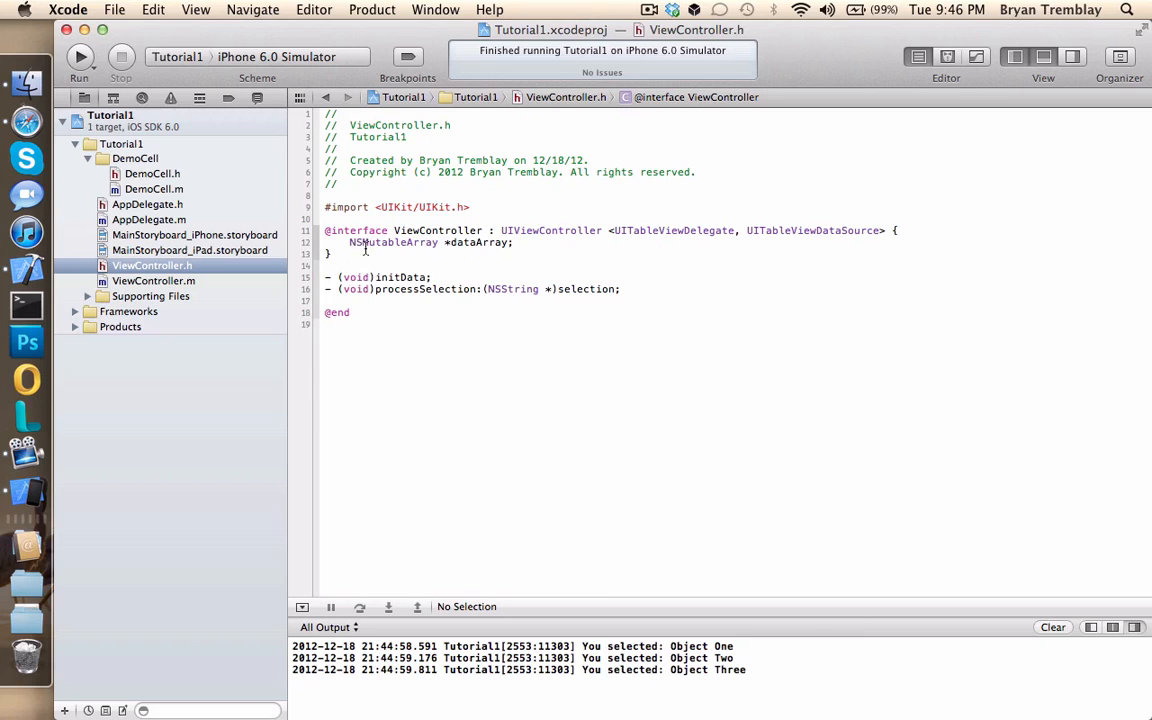
{"action": "left_click", "coordinate": [154, 280]}
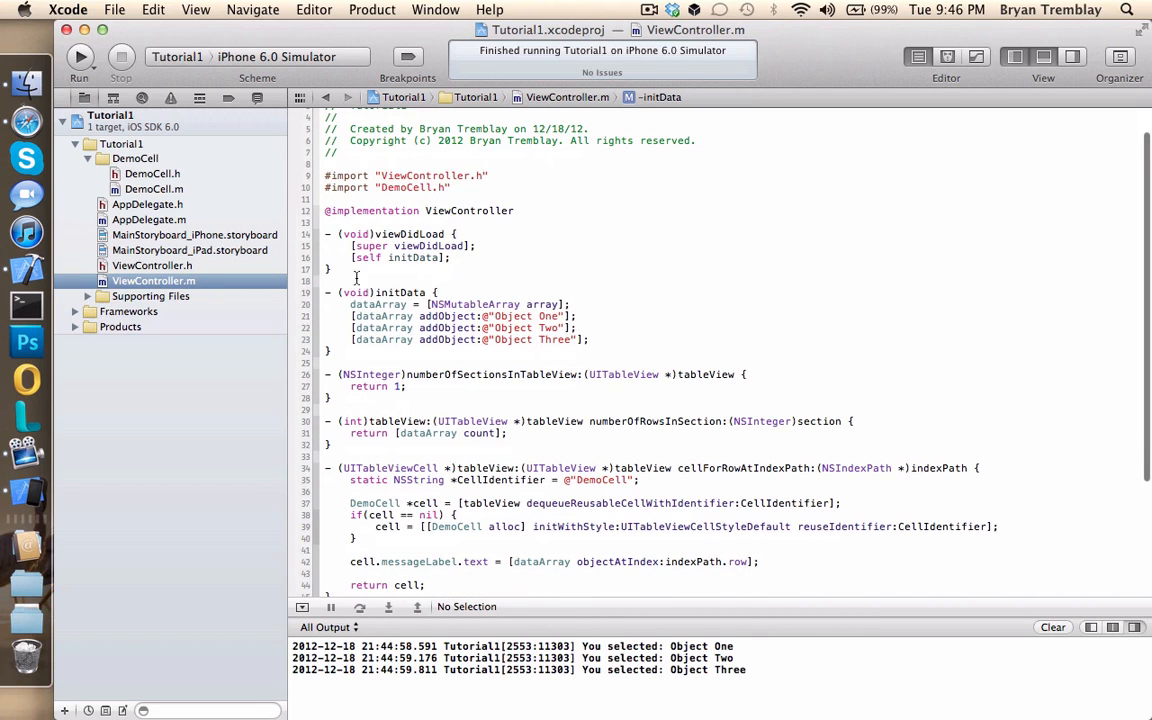
{"action": "left_click_drag", "start_coordinate": [351, 304], "coordinate": [590, 339]}
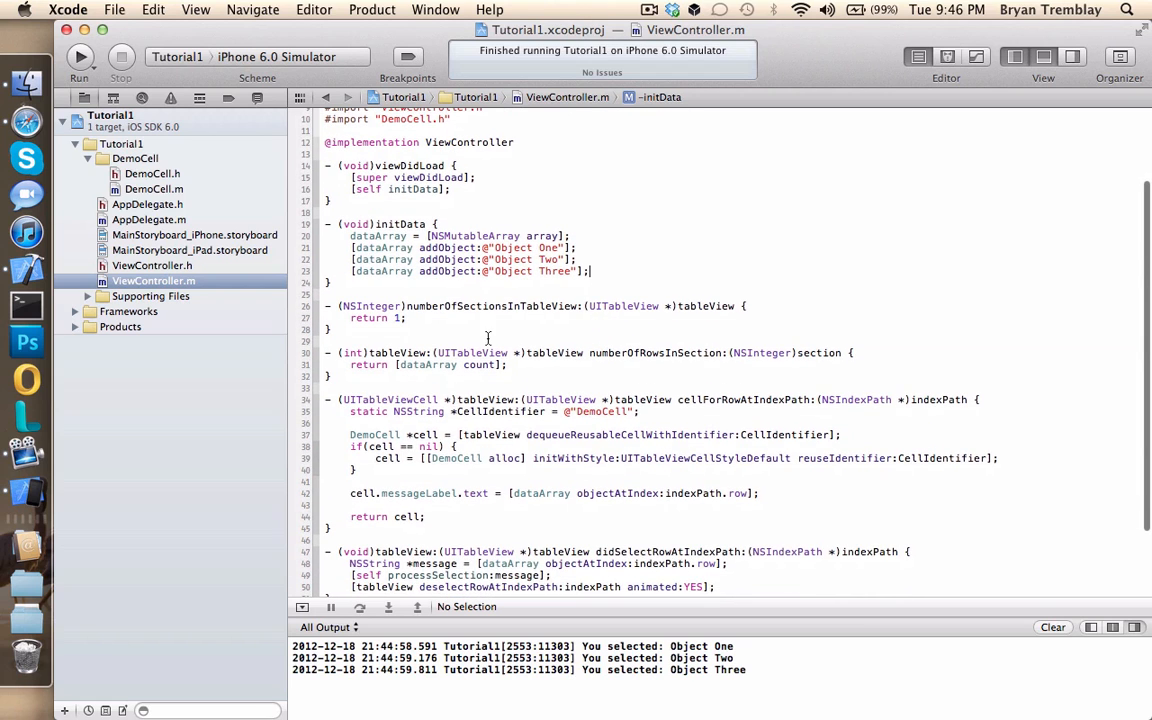
{"action": "scroll", "scroll_direction": "down", "scroll_amount": 3}
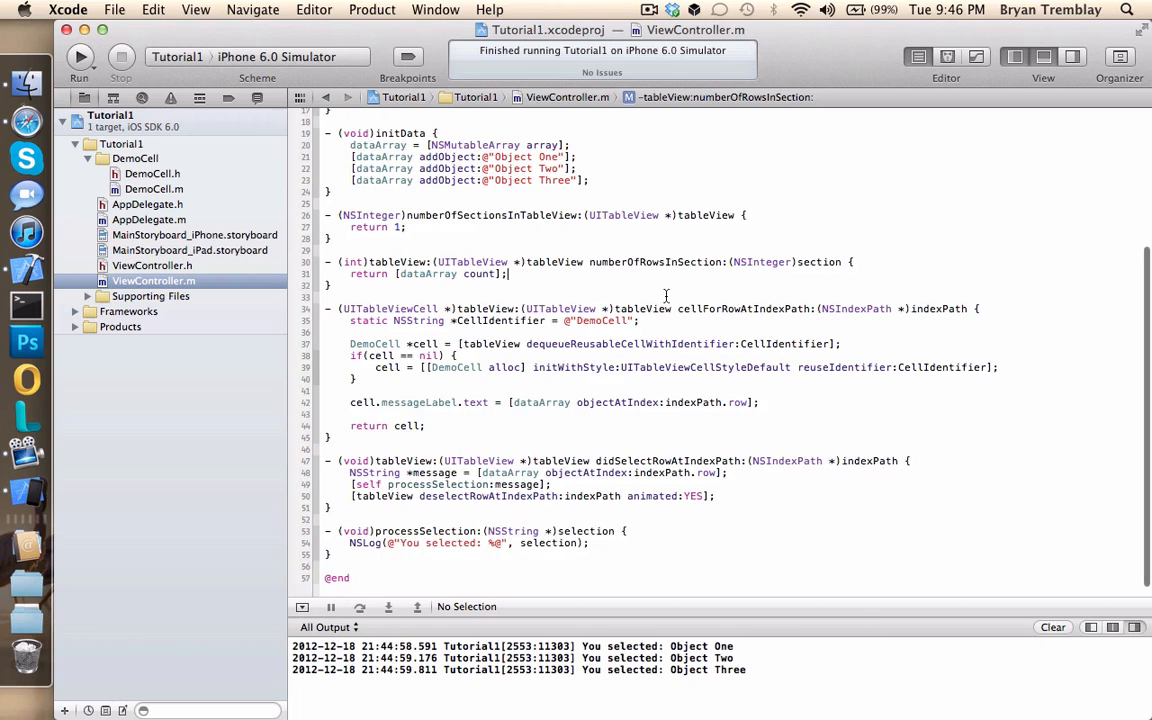
{"action": "scroll", "scroll_direction": "down", "scroll_amount": 3}
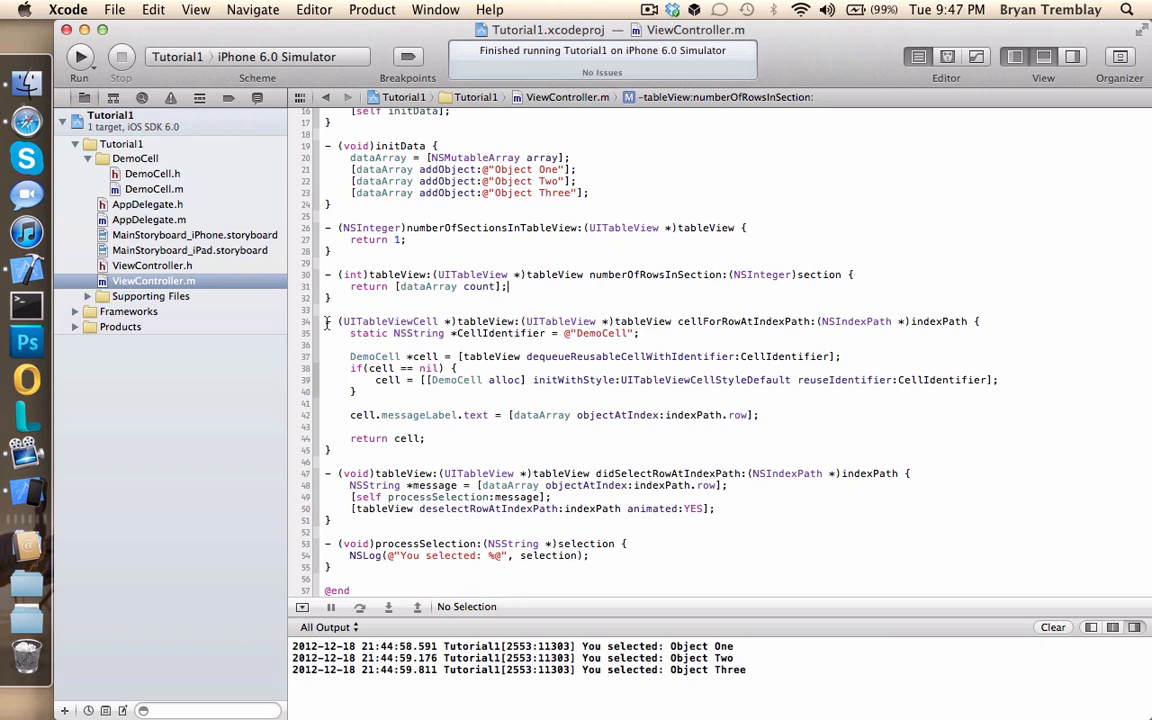
{"action": "mouse_move", "coordinate": [717, 324]}
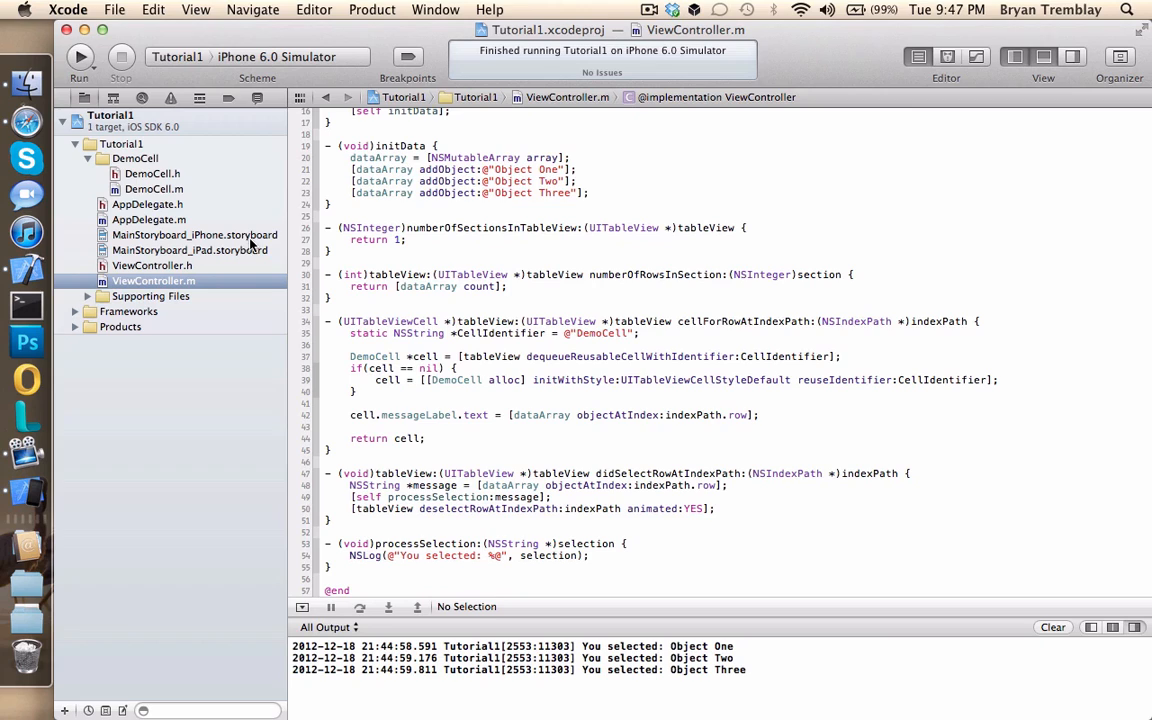
{"action": "mouse_move", "coordinate": [540, 310]}
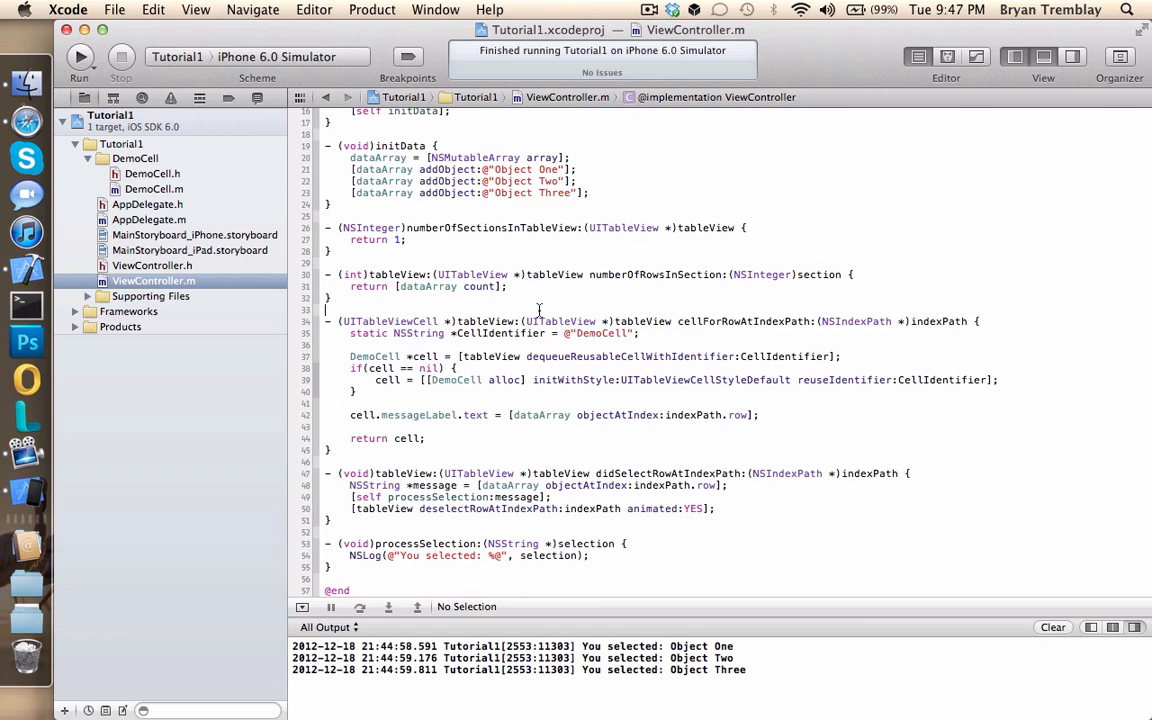
- Briefly view the iPhone storyboard, then return to ViewController.m
{"action": "left_click", "coordinate": [149, 219]}
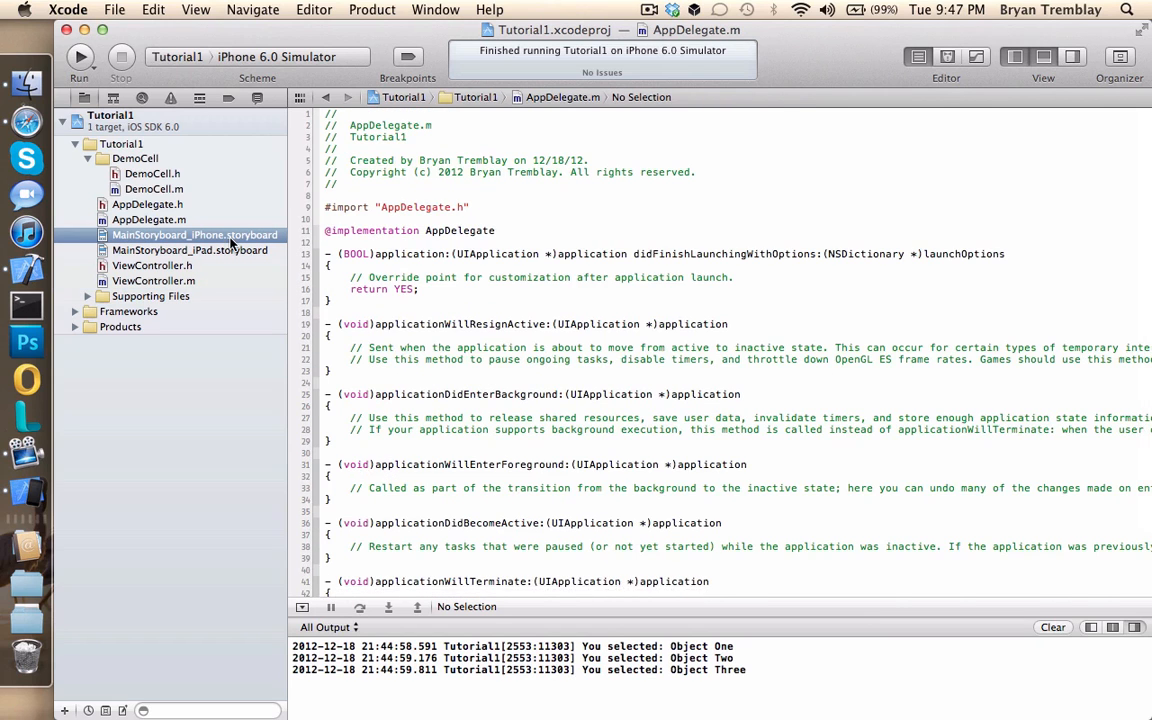
{"action": "left_click", "coordinate": [194, 234]}
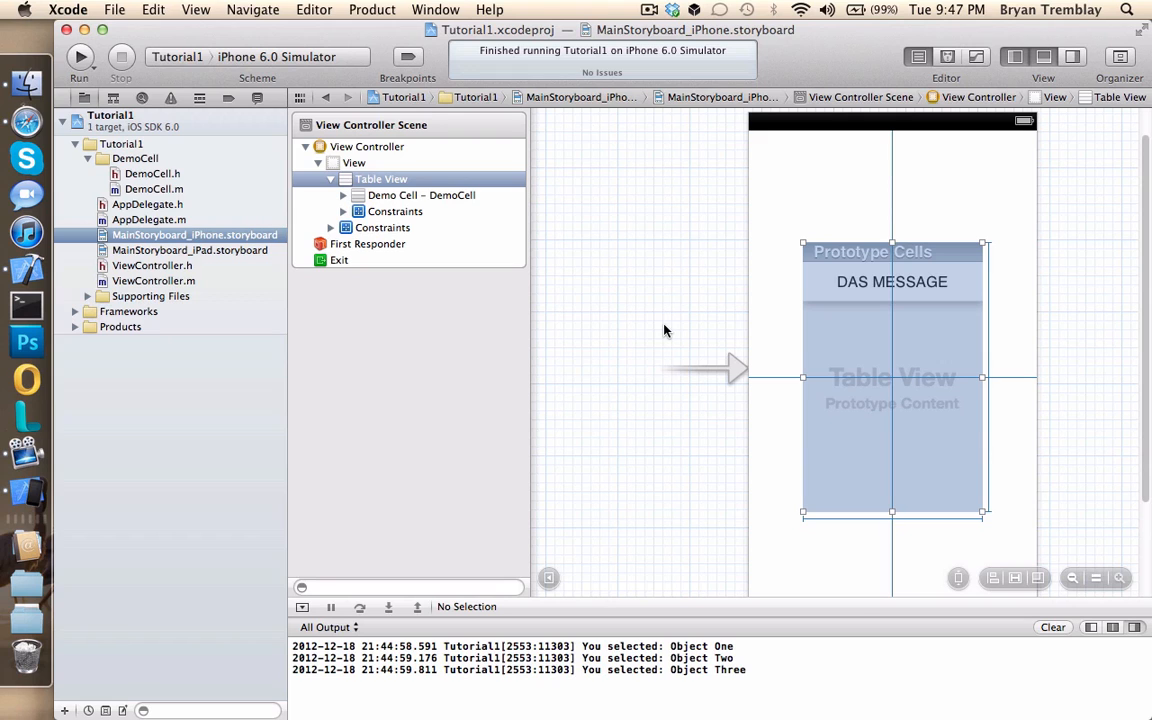
{"action": "left_click", "coordinate": [153, 280]}
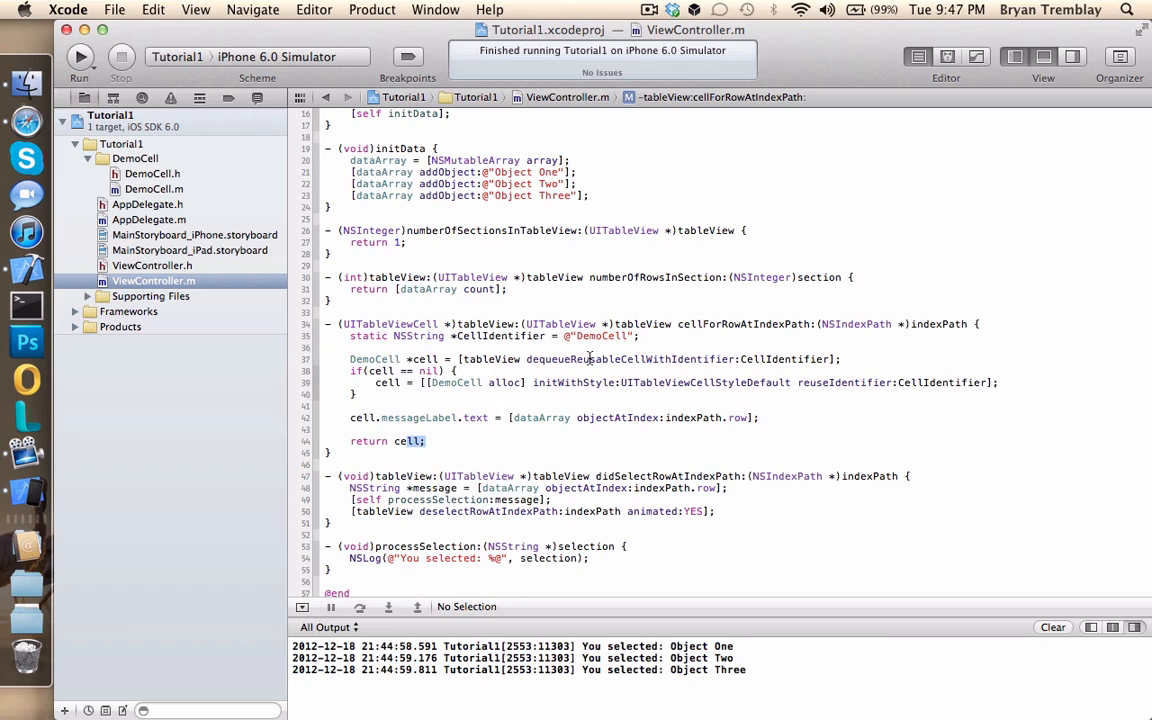
- Highlight cell, CellIdentifier, dequeueReusableCellWithIdentifier and the DemoCell string in cellForRowAtIndexPath
{"action": "double_click", "coordinate": [660, 359]}
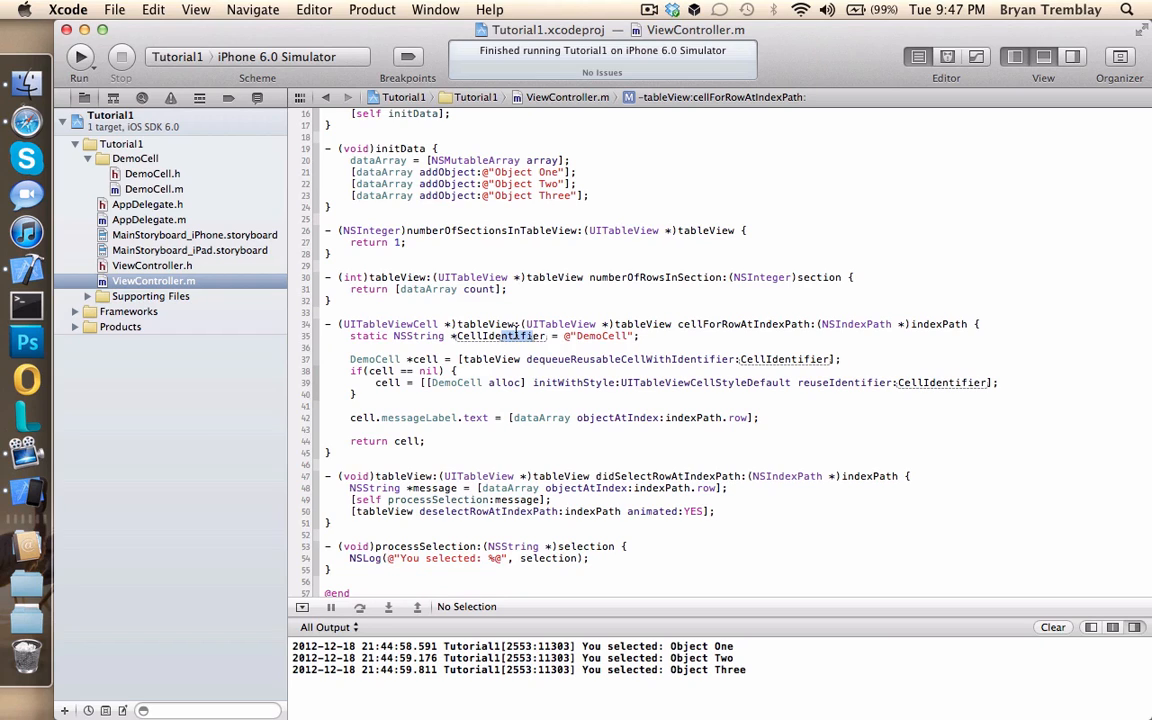
{"action": "double_click", "coordinate": [620, 359]}
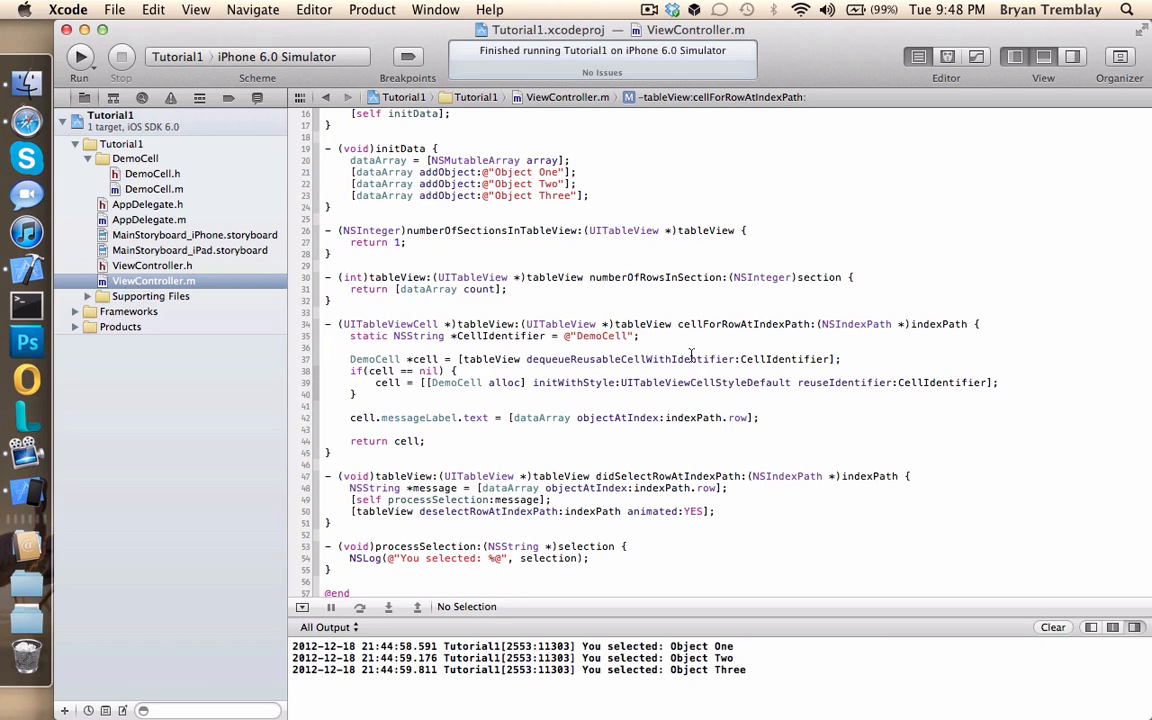
{"action": "left_click", "coordinate": [325, 347]}
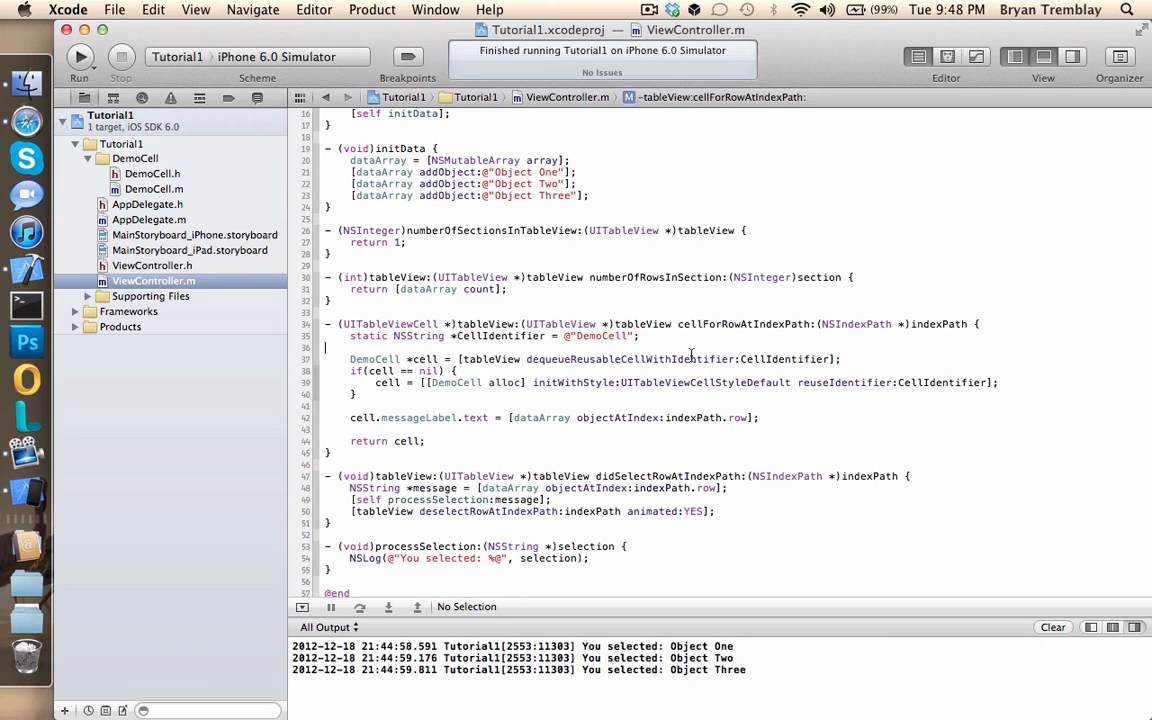
{"action": "double_click", "coordinate": [688, 359]}
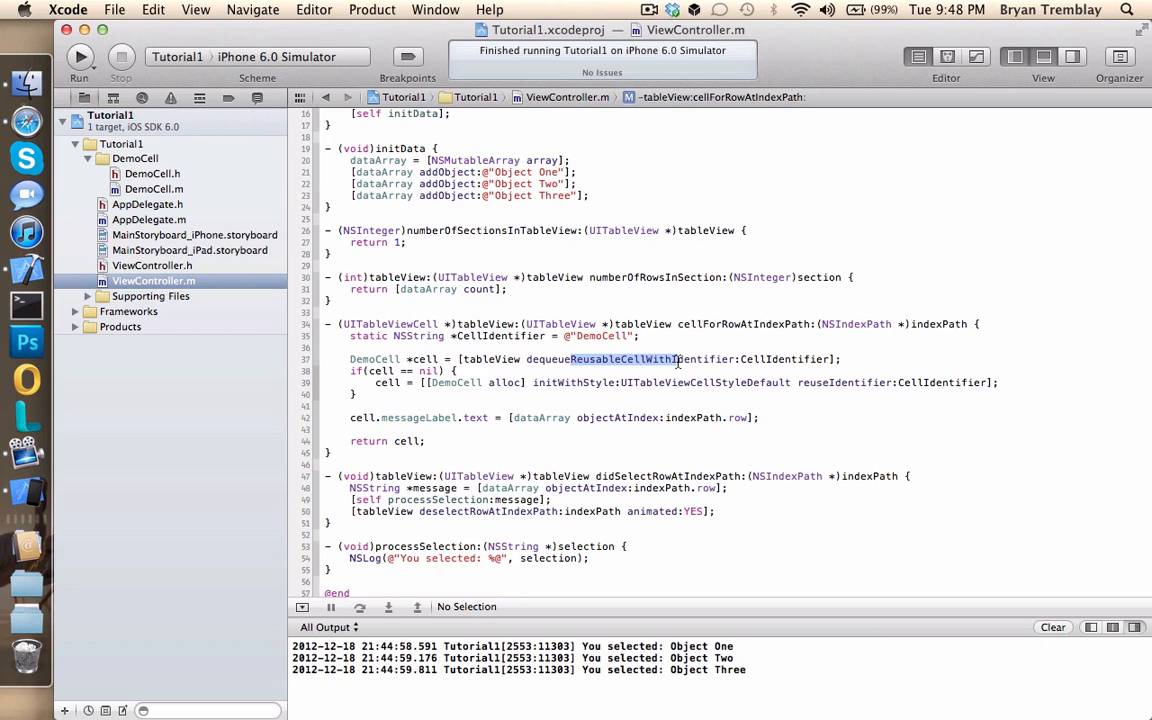
{"action": "left_click", "coordinate": [495, 382]}
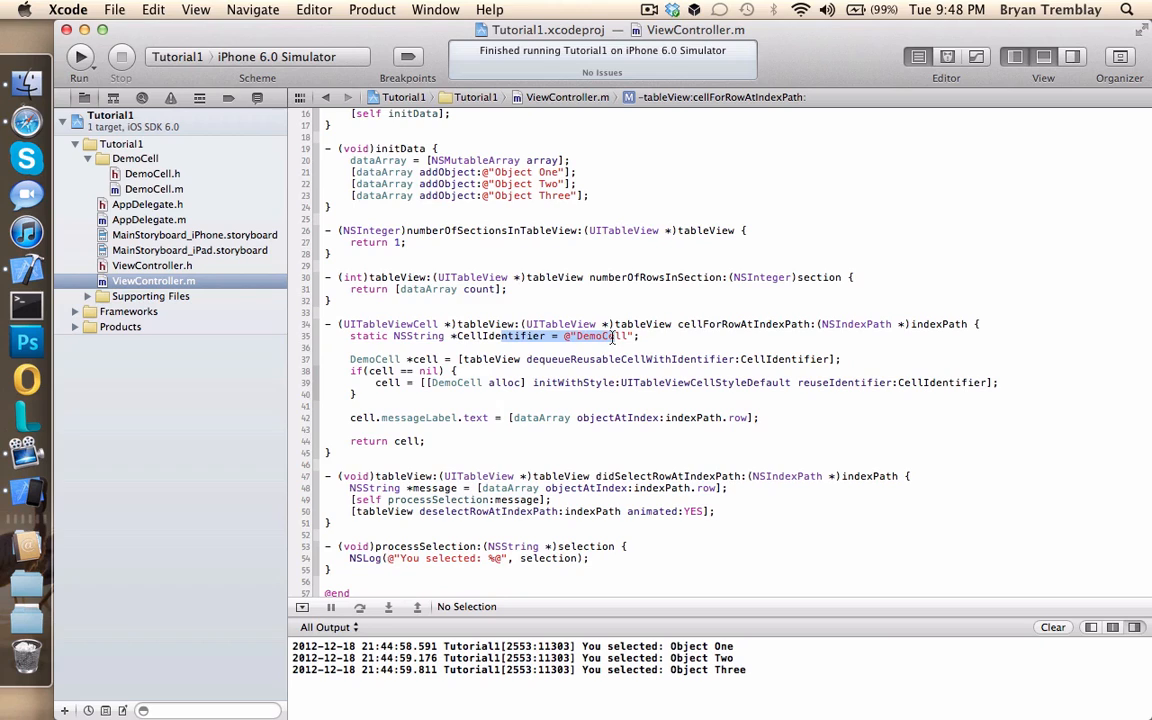
{"action": "double_click", "coordinate": [596, 335]}
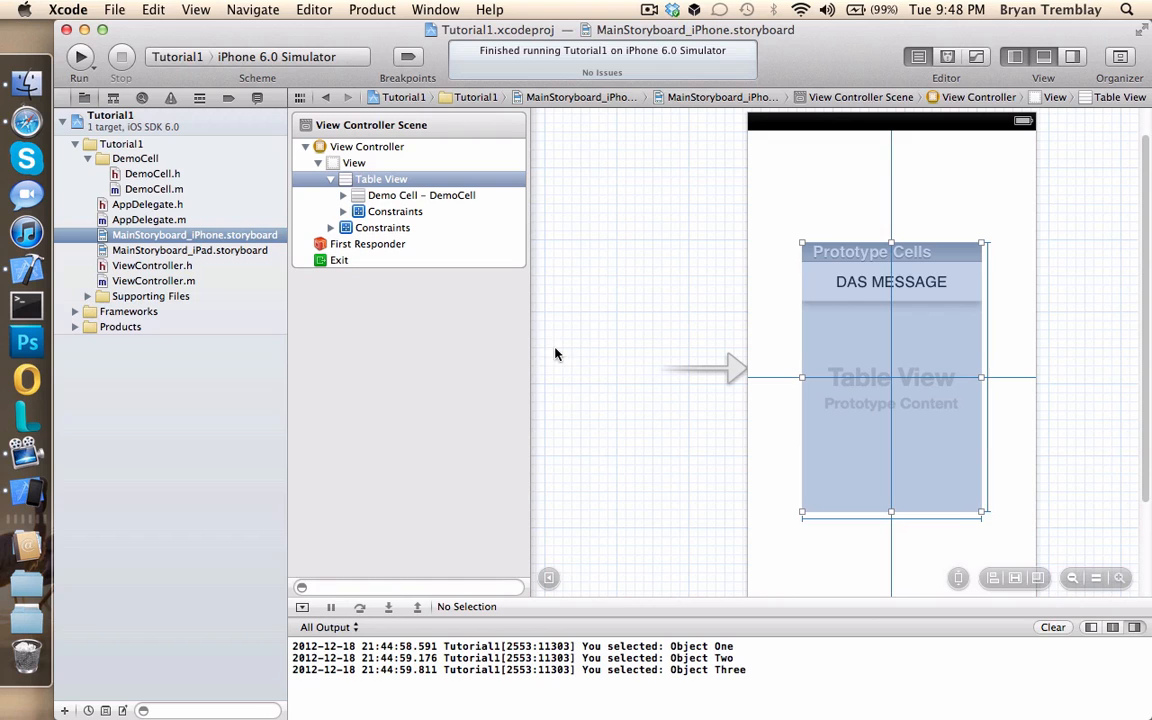
- Check the DemoCell prototype's Identifier in the Attributes Inspector, then reopen ViewController.m
{"action": "left_click", "coordinate": [421, 195]}
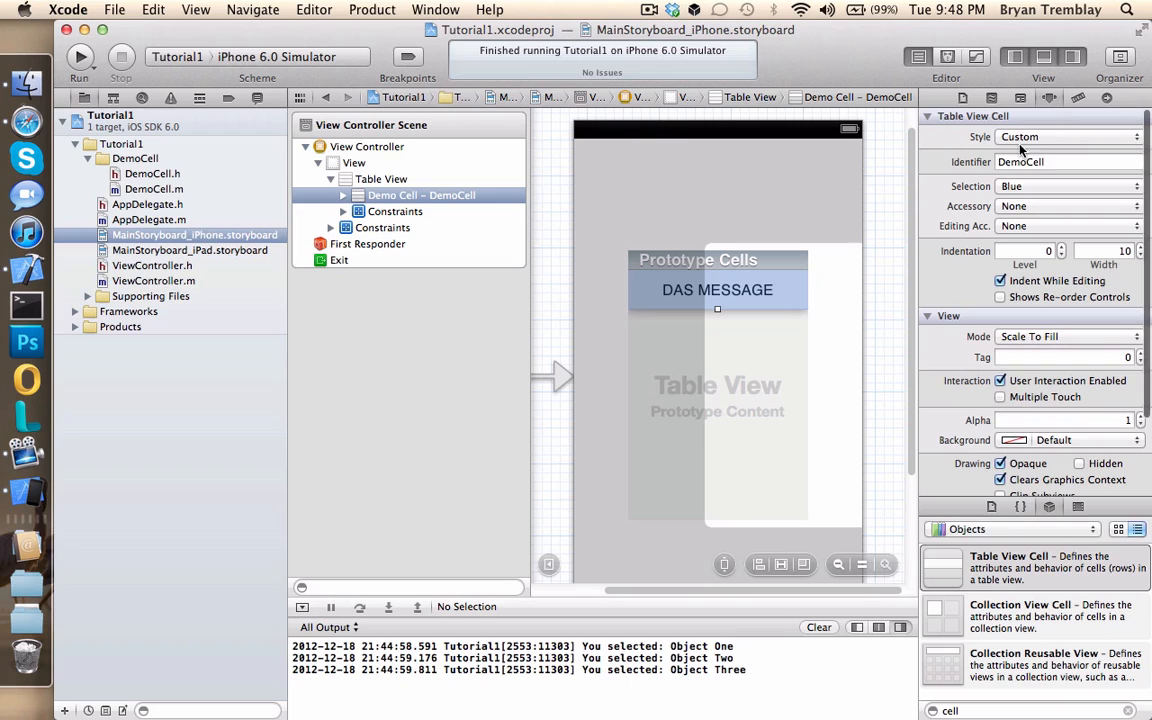
{"action": "left_click", "coordinate": [1065, 162]}
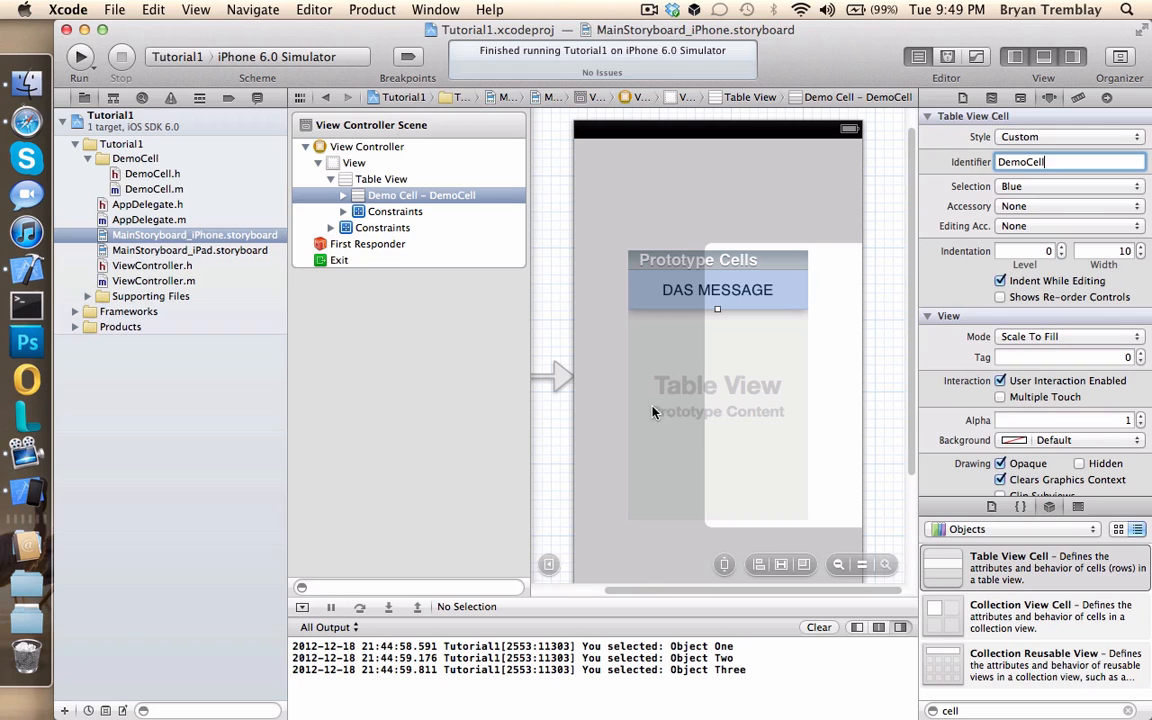
{"action": "mouse_move", "coordinate": [171, 288]}
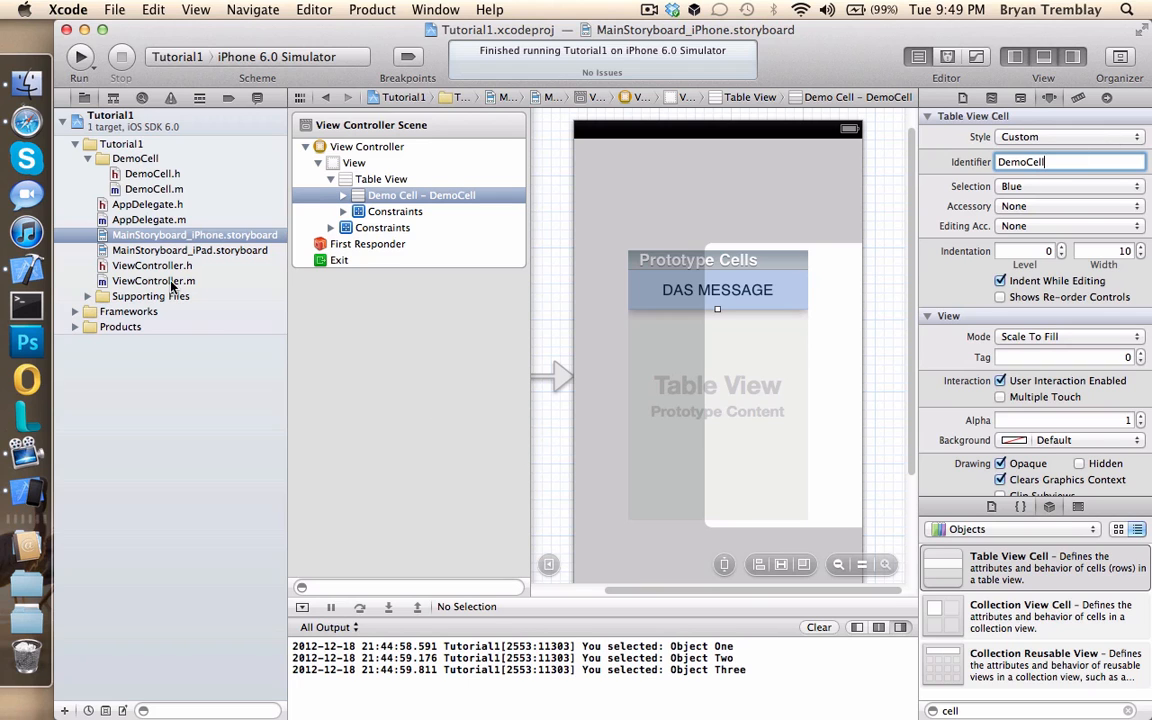
{"action": "left_click", "coordinate": [153, 280]}
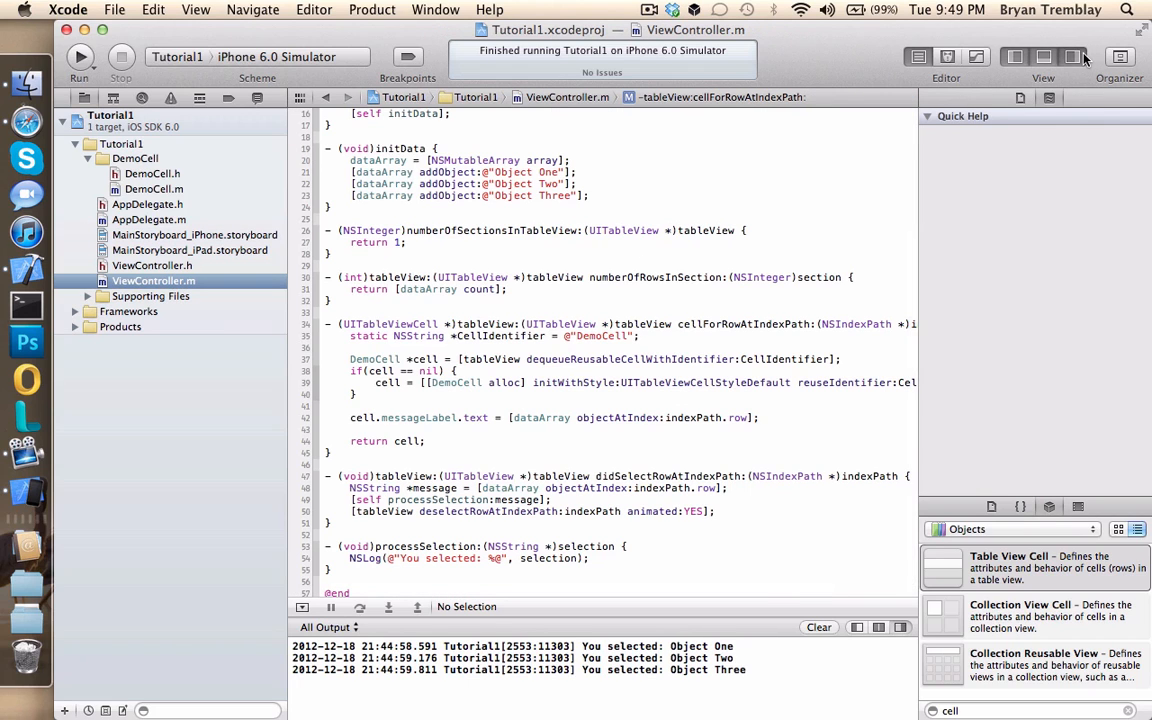
{"action": "left_click", "coordinate": [1073, 56]}
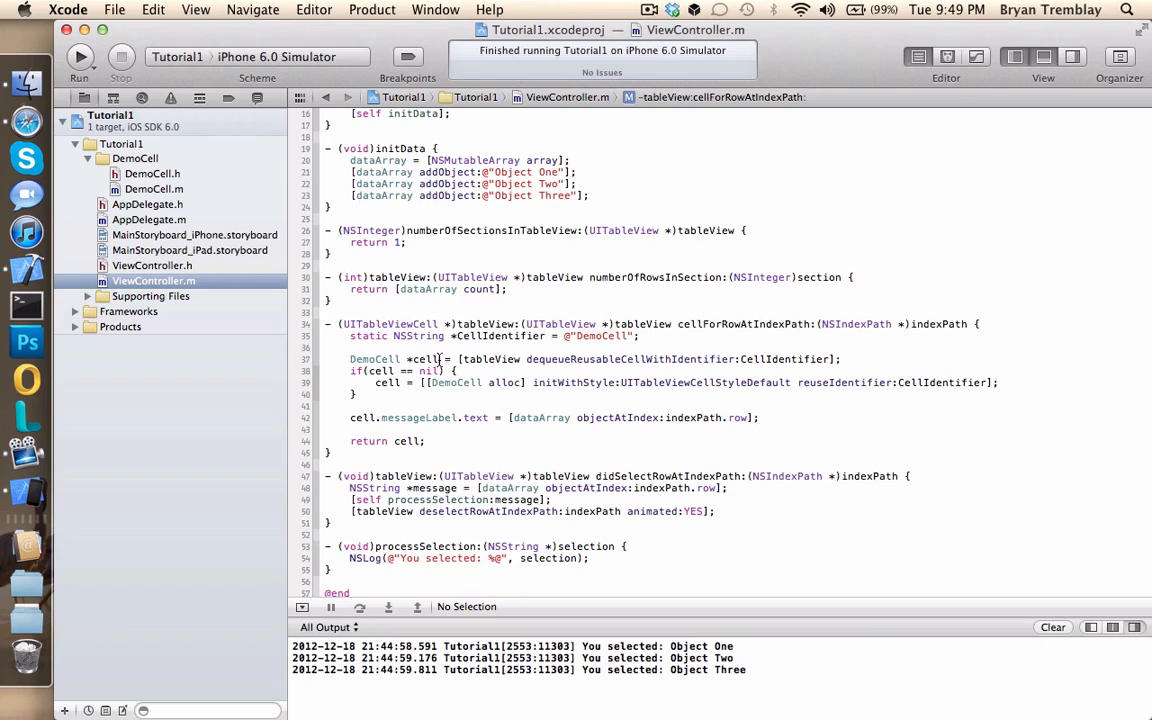
{"action": "double_click", "coordinate": [423, 359]}
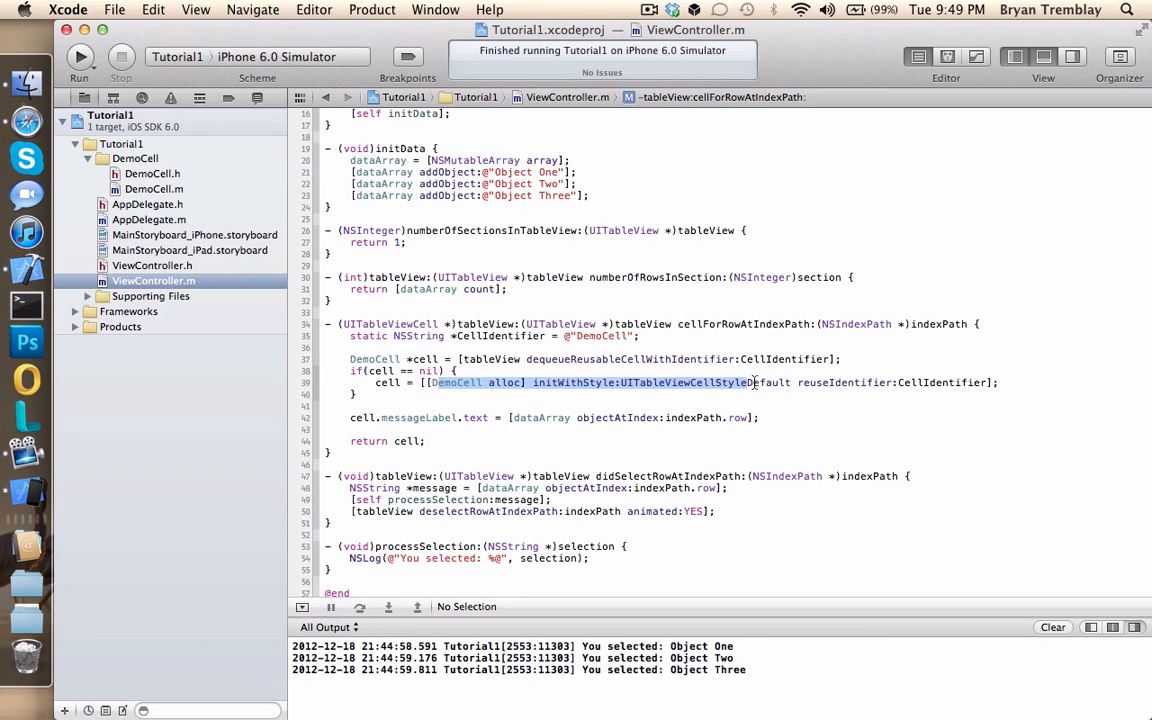
{"action": "double_click", "coordinate": [768, 382]}
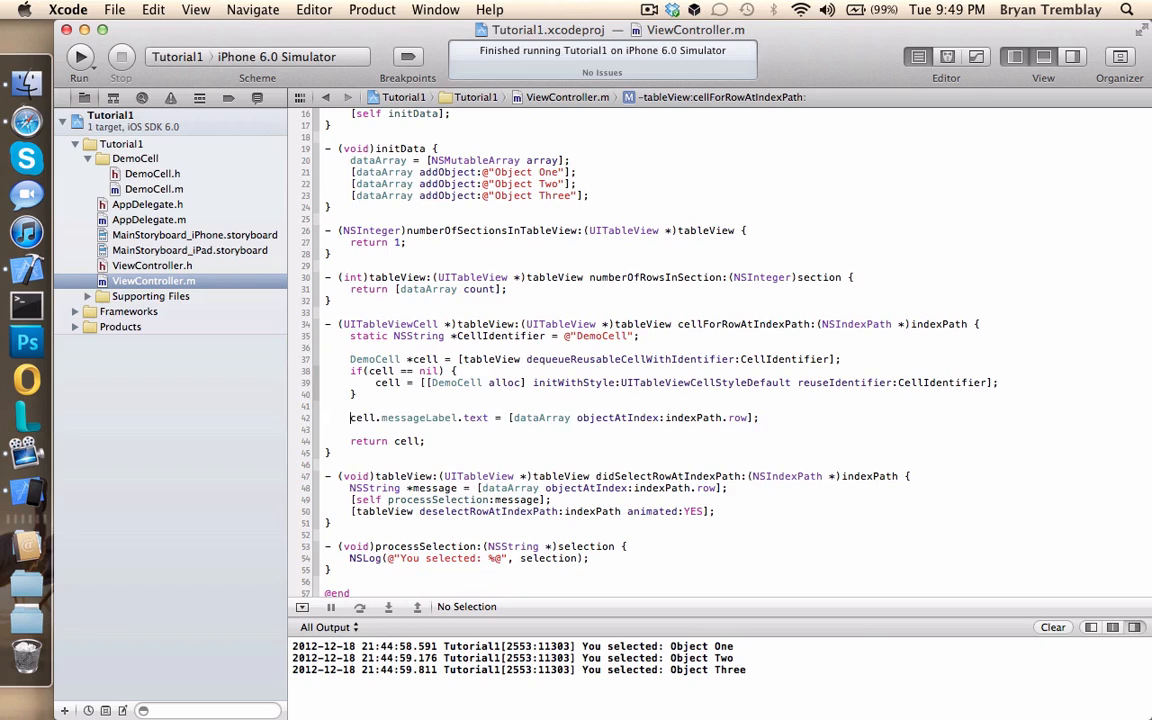
{"action": "triple_click", "coordinate": [550, 417]}
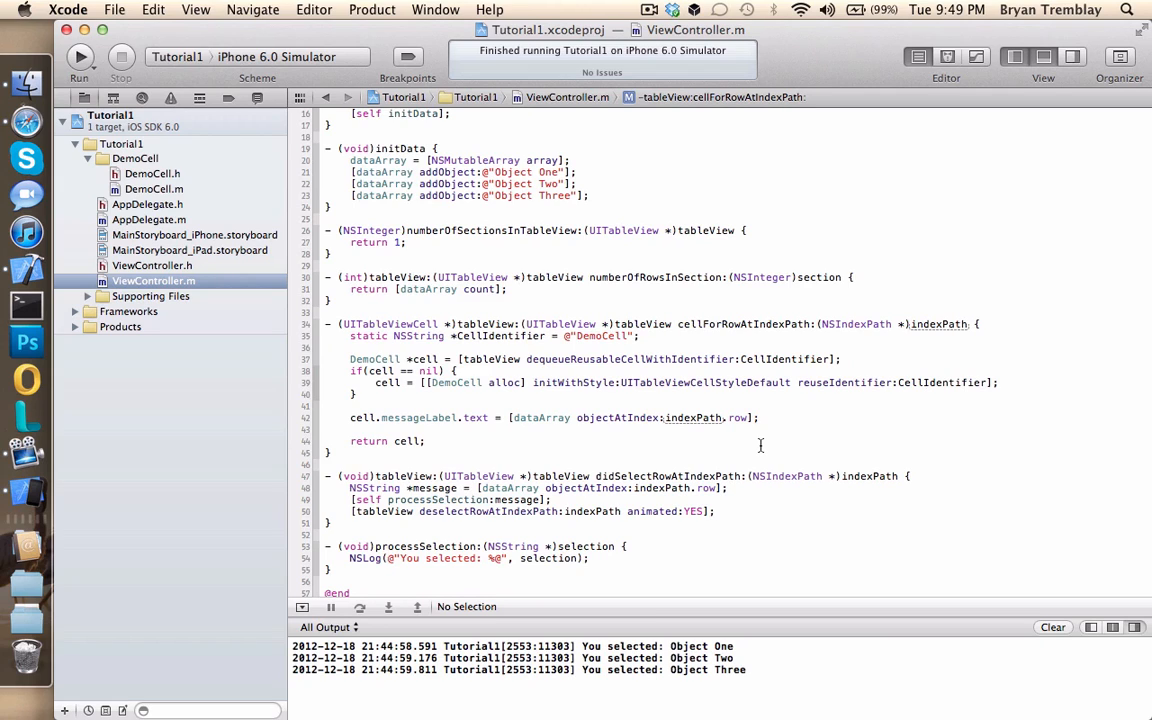
{"action": "left_click", "coordinate": [689, 418]}
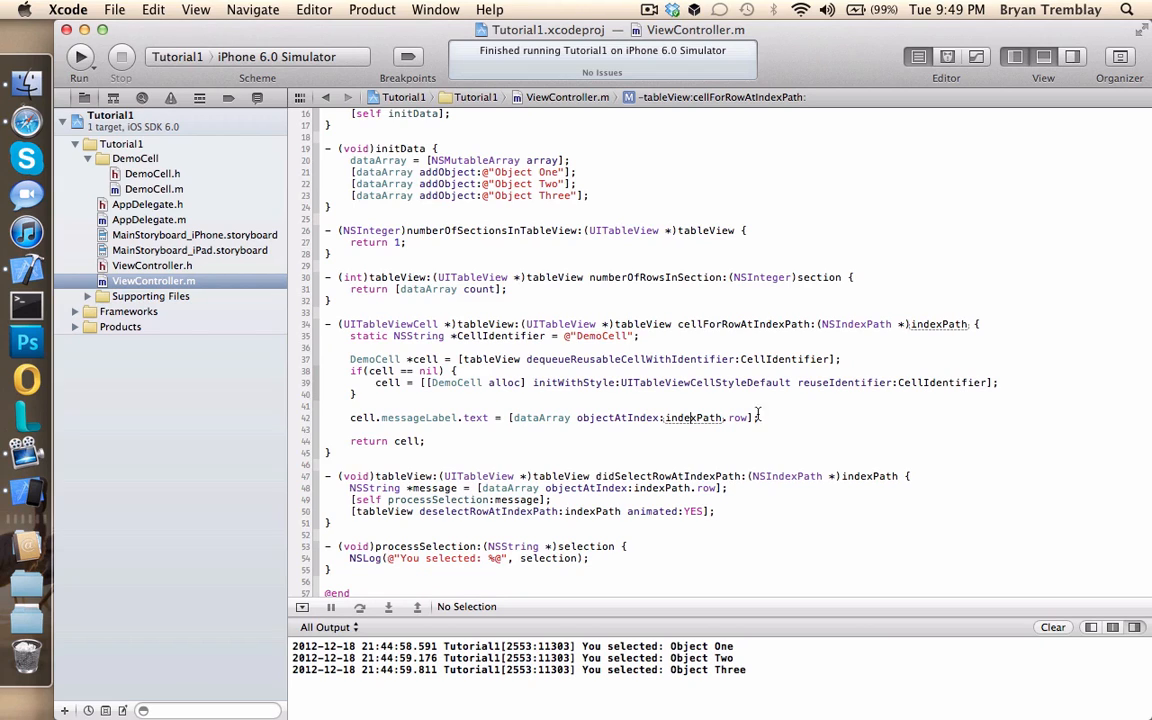
{"action": "double_click", "coordinate": [738, 417]}
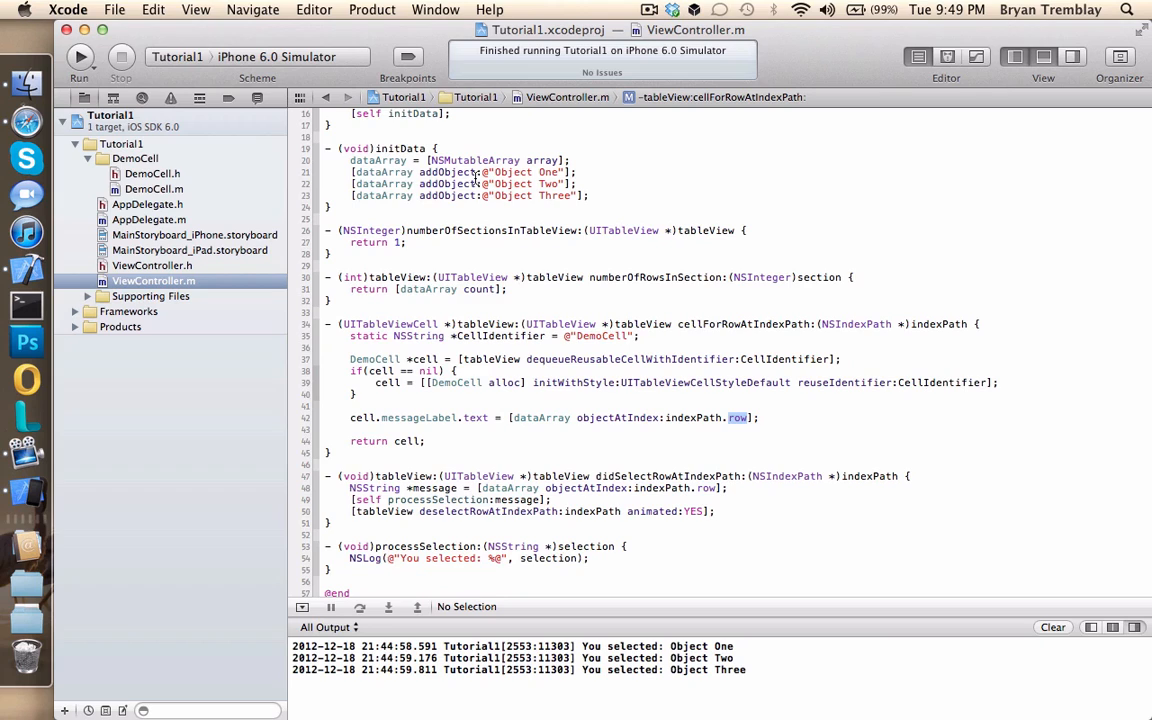
{"action": "mouse_move", "coordinate": [503, 445]}
{"action": "type", "text": "*/"}
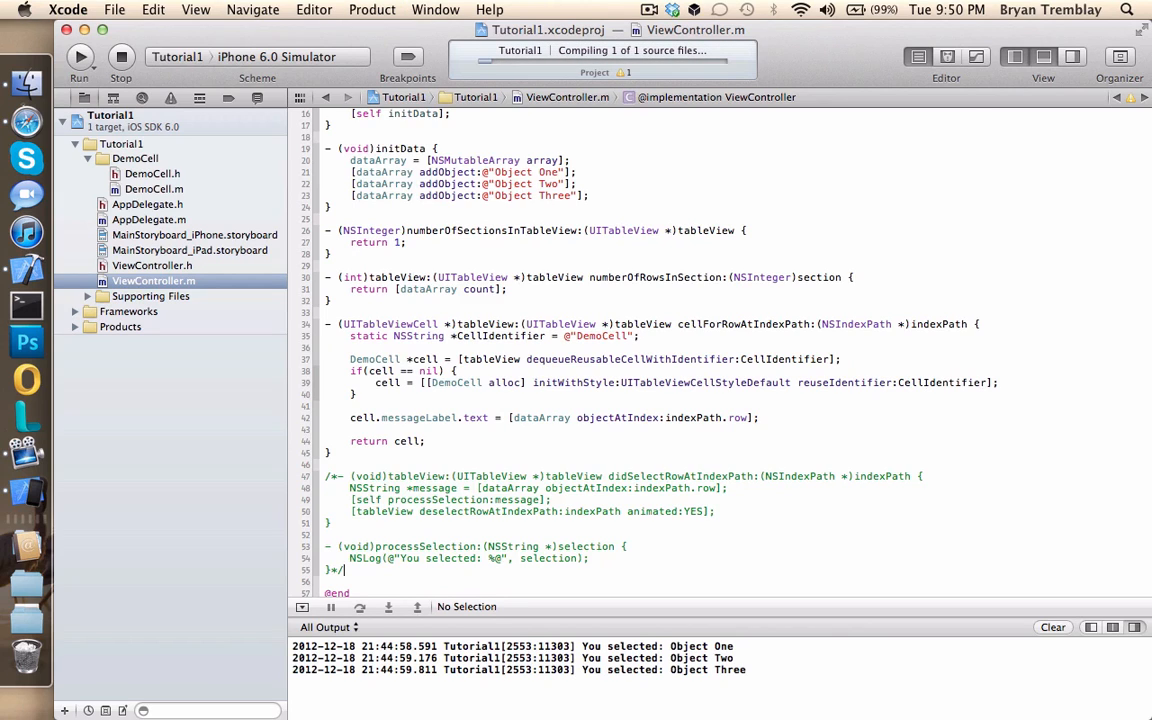
{"action": "mouse_move", "coordinate": [811, 350]}
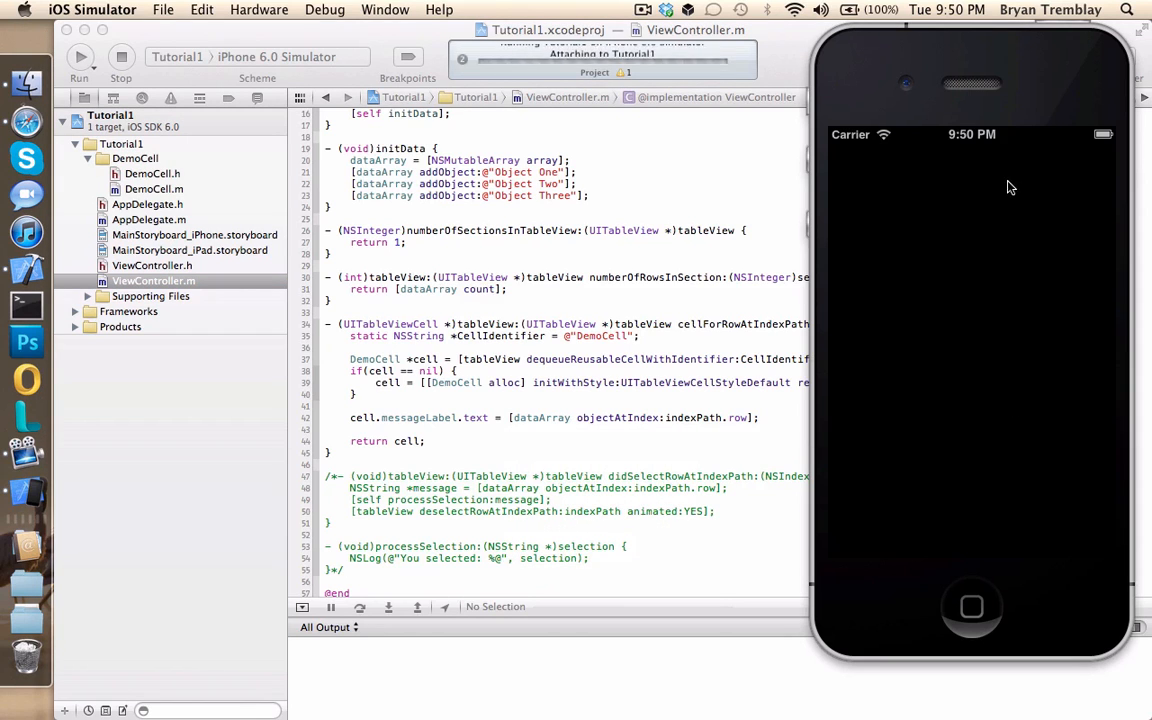
- Focus the simulator and tap the Object One, Object Two and Object Three rows
{"action": "left_click", "coordinate": [79, 57]}
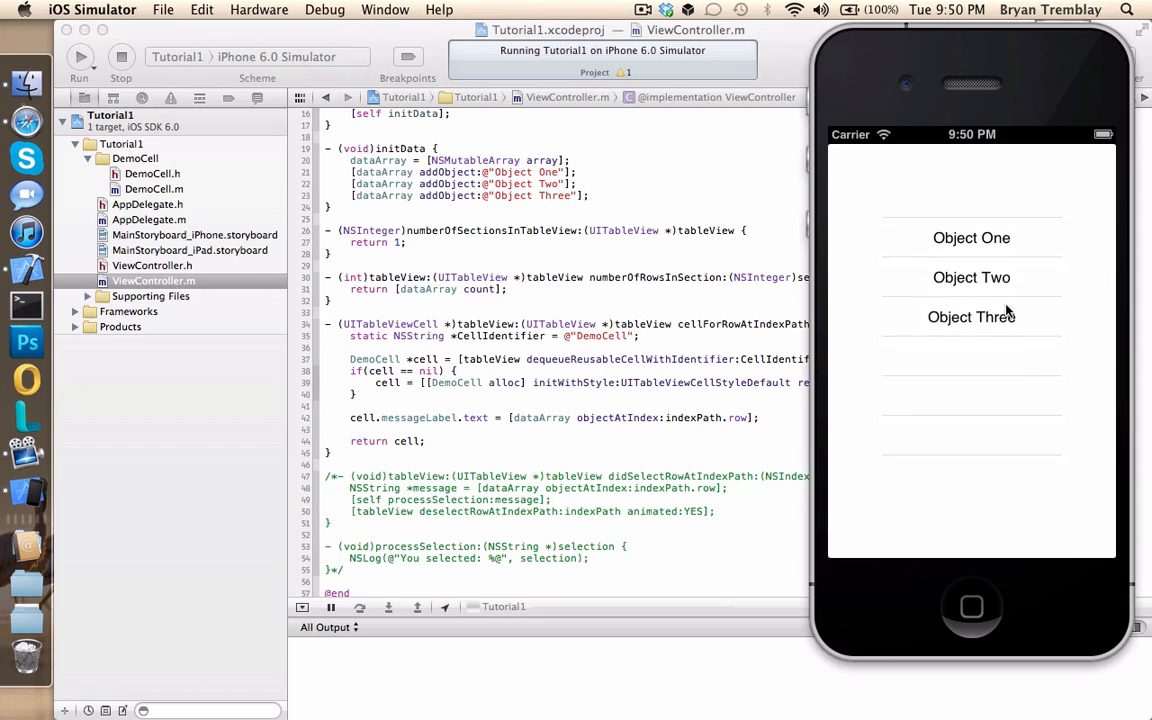
{"action": "left_click", "coordinate": [971, 237]}
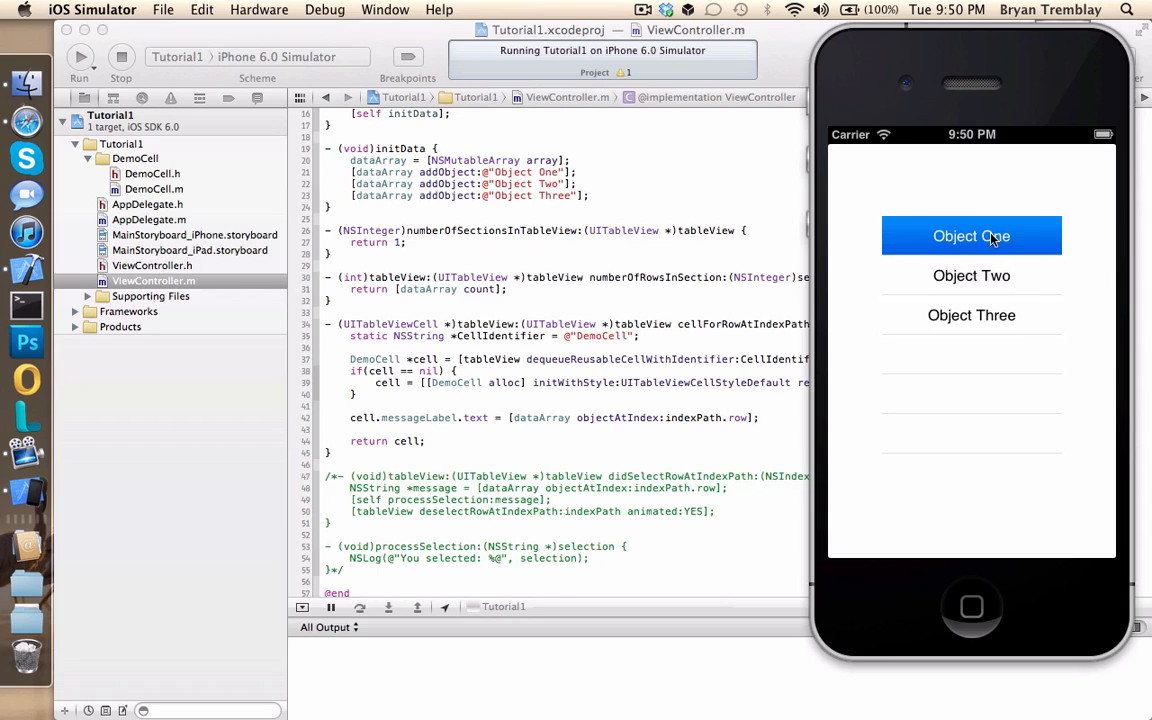
{"action": "left_click", "coordinate": [971, 275]}
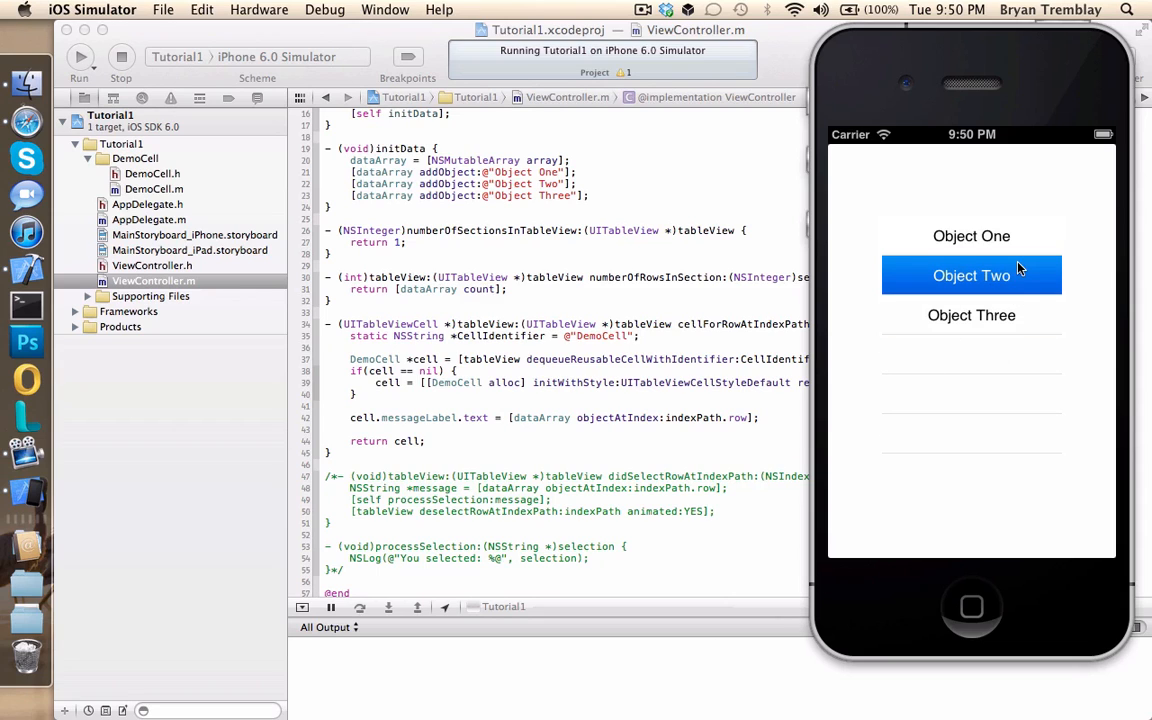
{"action": "left_click", "coordinate": [971, 315]}
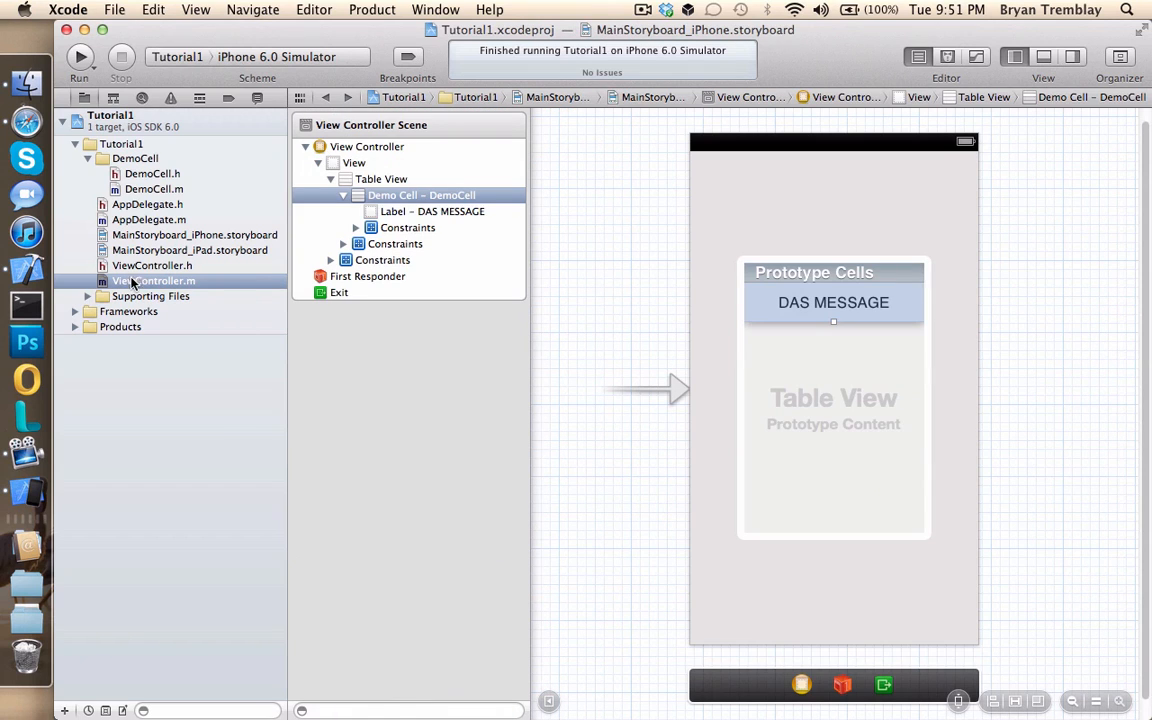
- In ViewController.m, walk through indexPath, dataArray and the processSelection message, then relaunch
{"action": "left_click", "coordinate": [152, 280]}
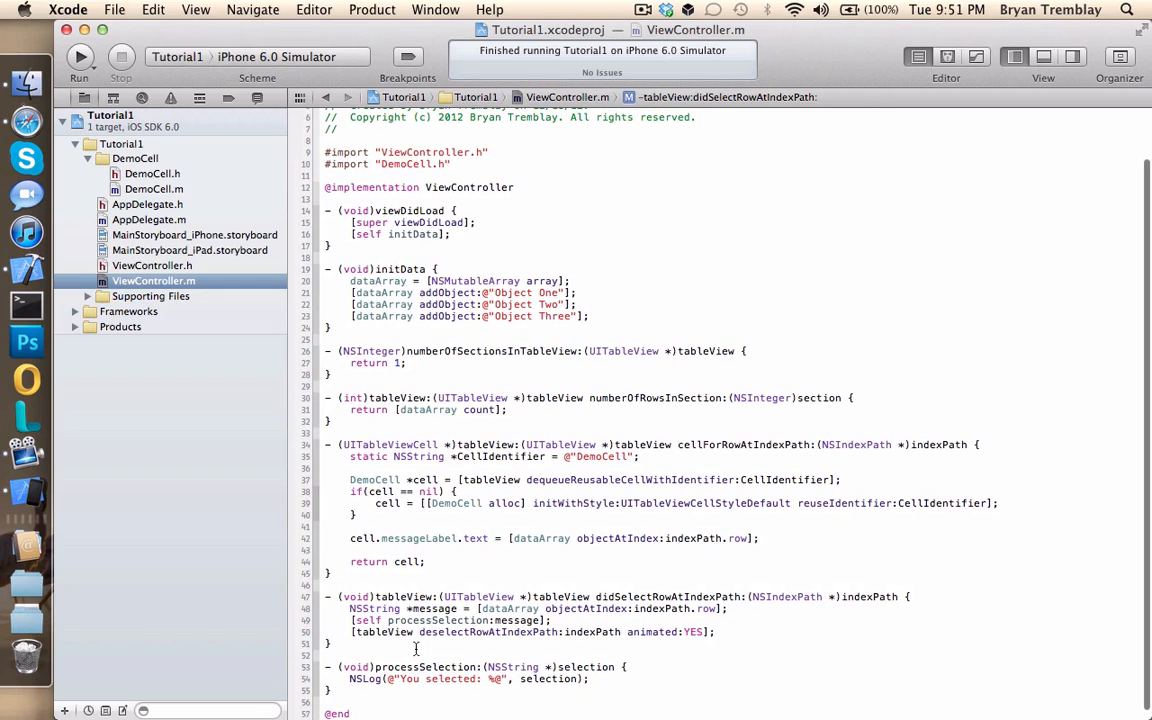
{"action": "double_click", "coordinate": [400, 631]}
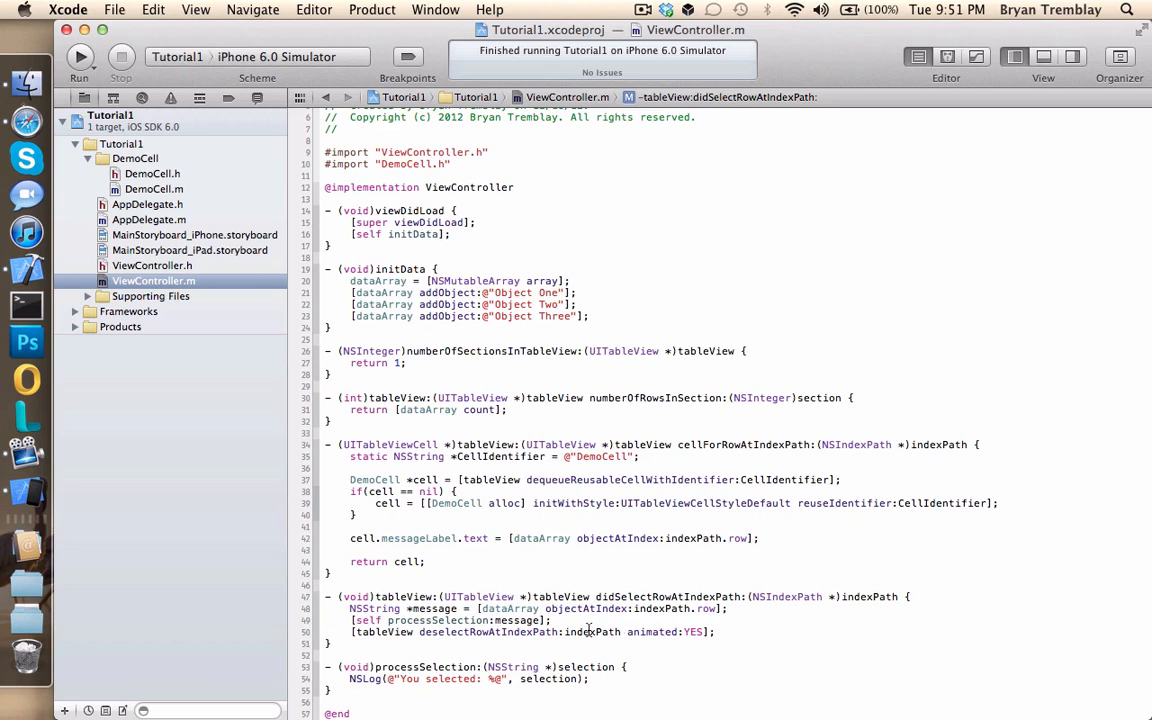
{"action": "double_click", "coordinate": [638, 597]}
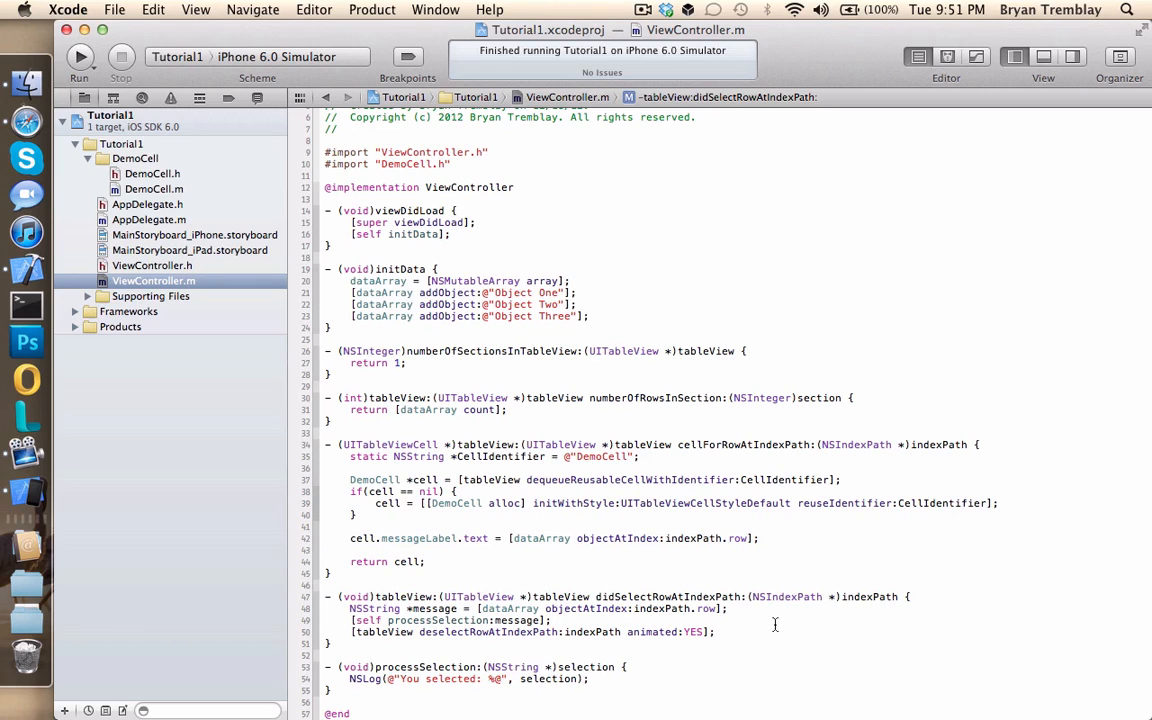
{"action": "mouse_move", "coordinate": [660, 453]}
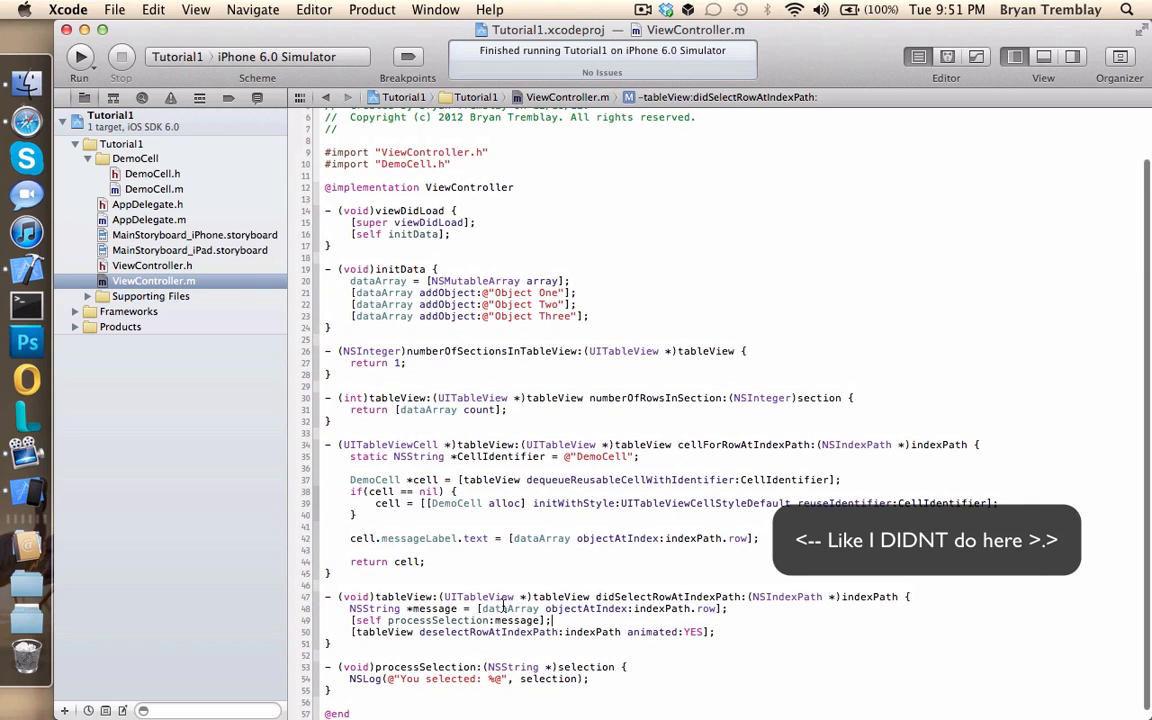
{"action": "double_click", "coordinate": [440, 620]}
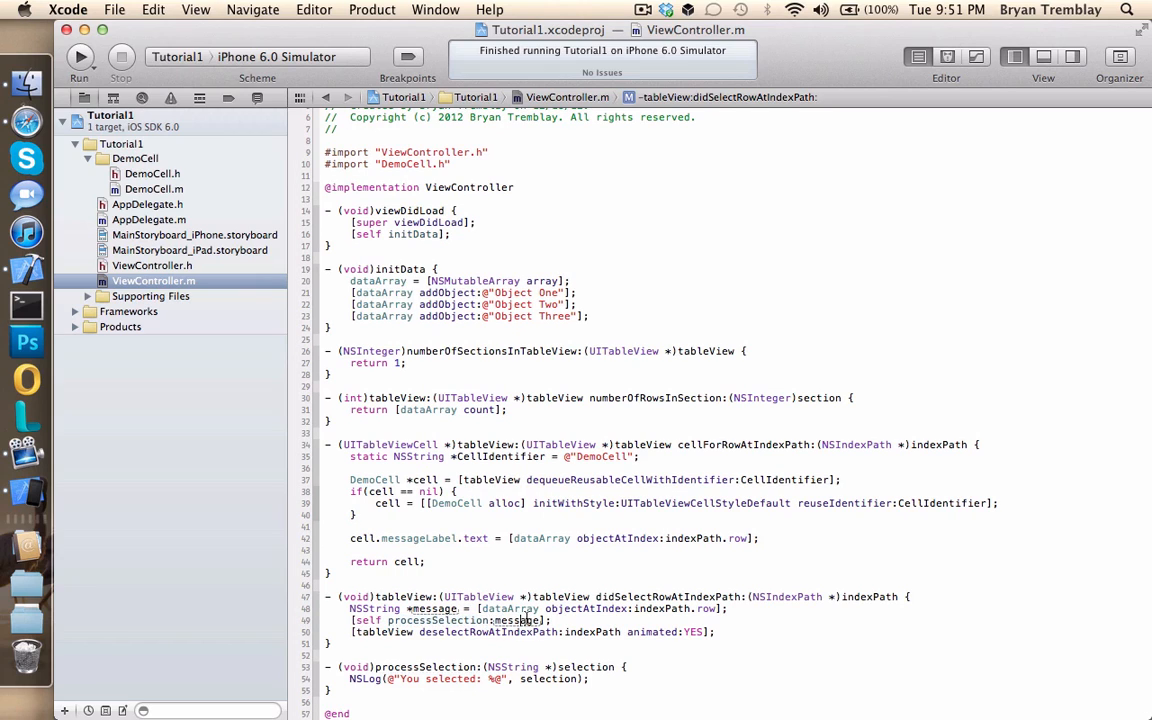
{"action": "double_click", "coordinate": [518, 620]}
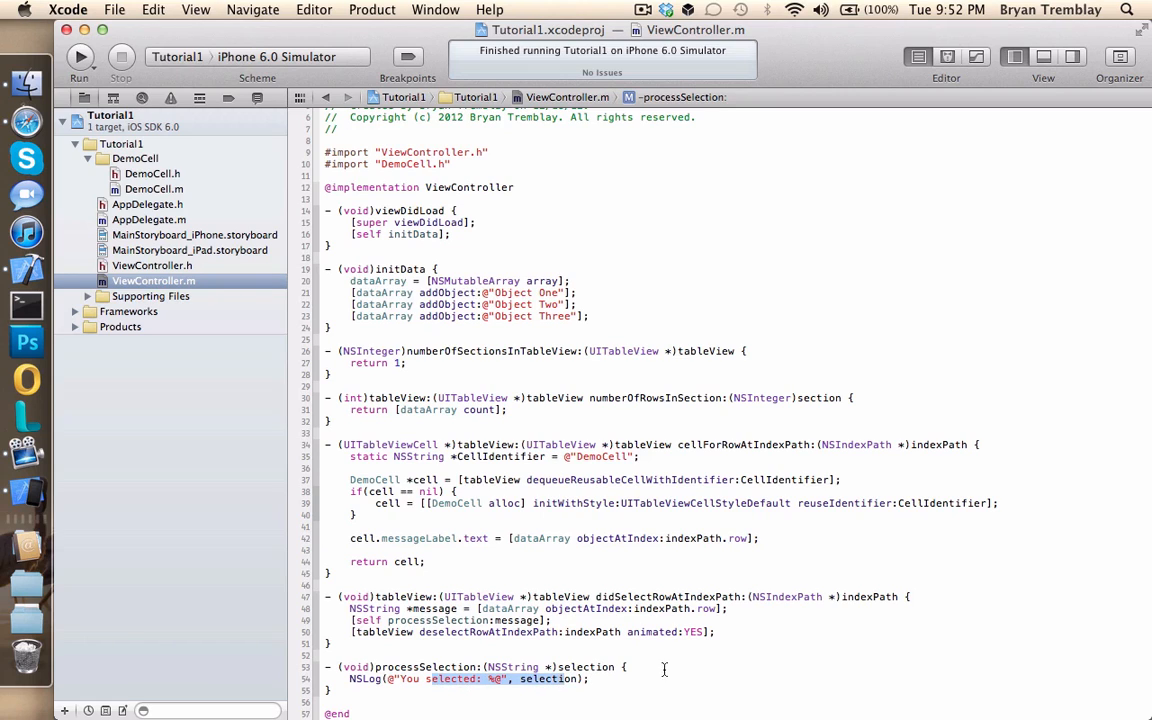
{"action": "mouse_move", "coordinate": [730, 444]}
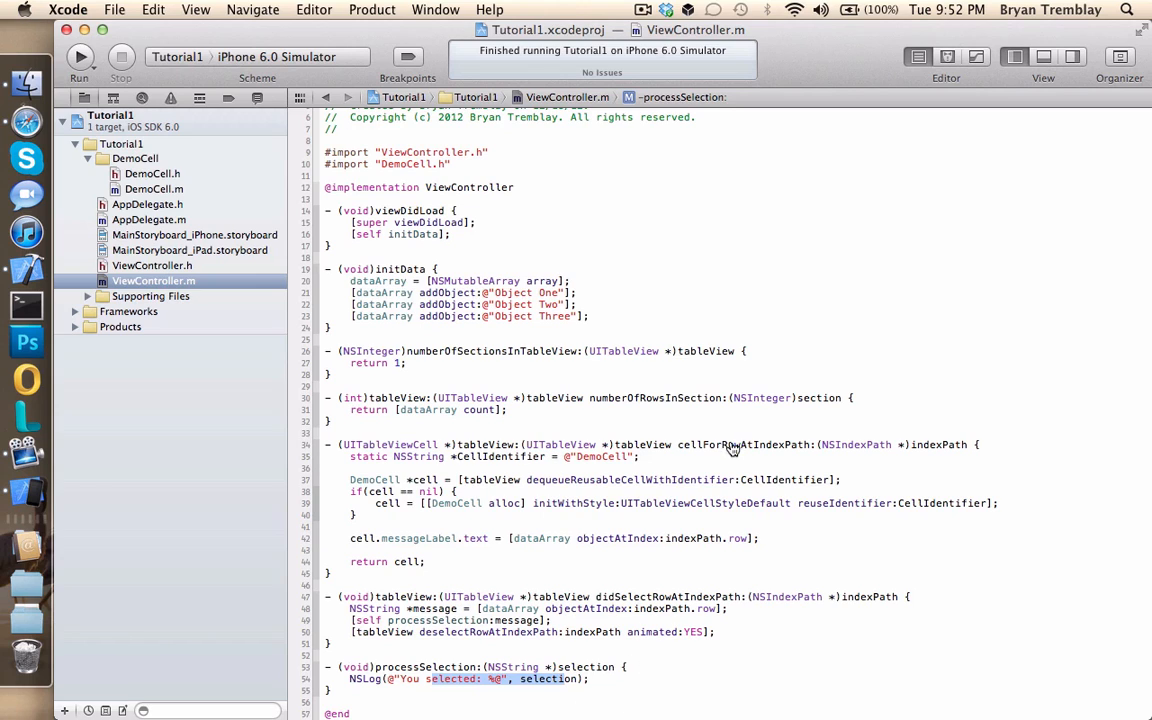
{"action": "left_click", "coordinate": [79, 56]}
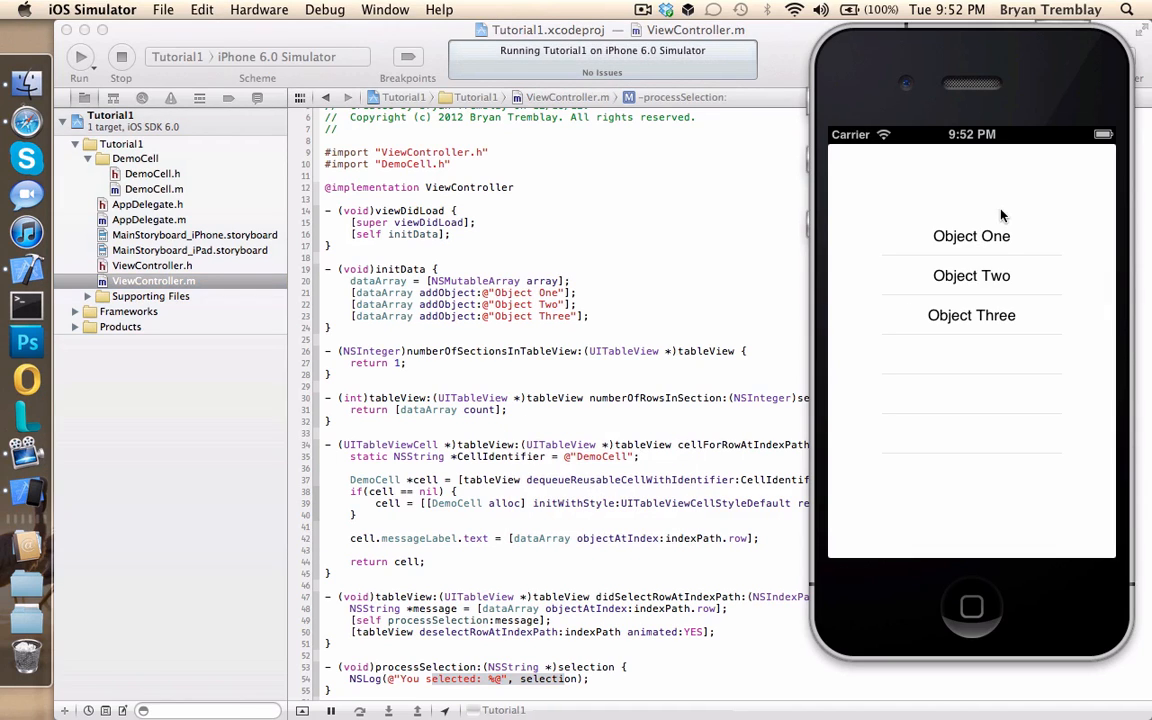
- Tap the Object Three row in the relaunched simulator app
{"action": "left_click", "coordinate": [971, 315]}
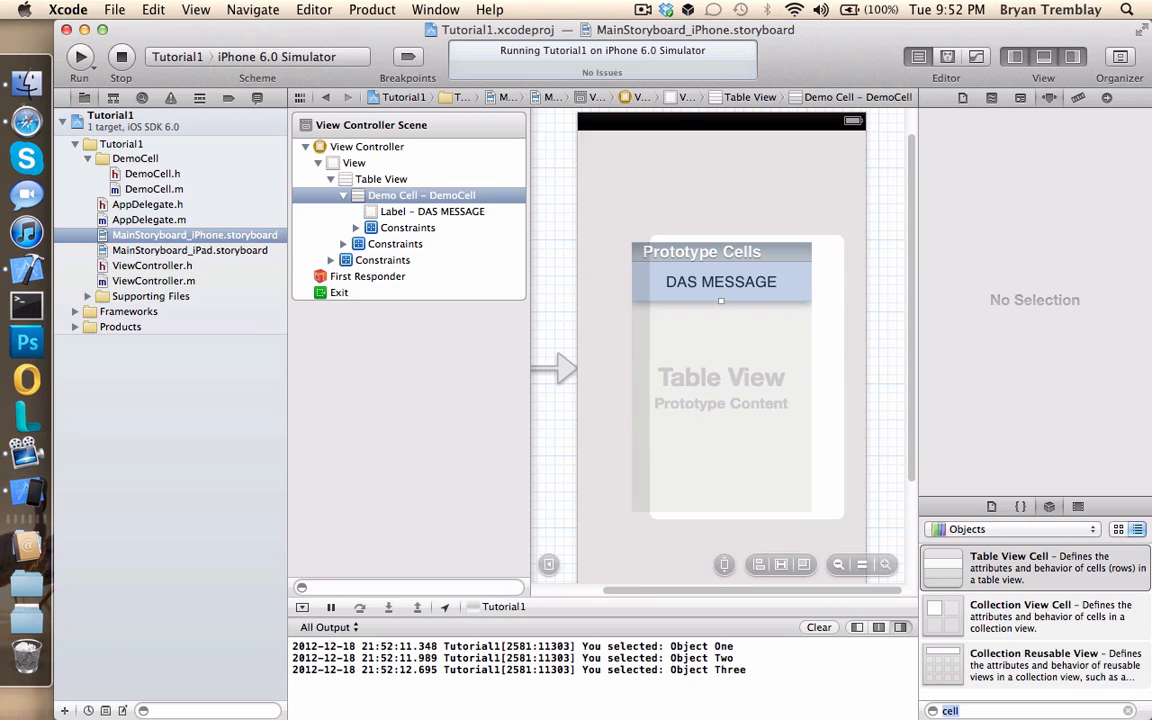
{"action": "left_click", "coordinate": [1055, 665]}
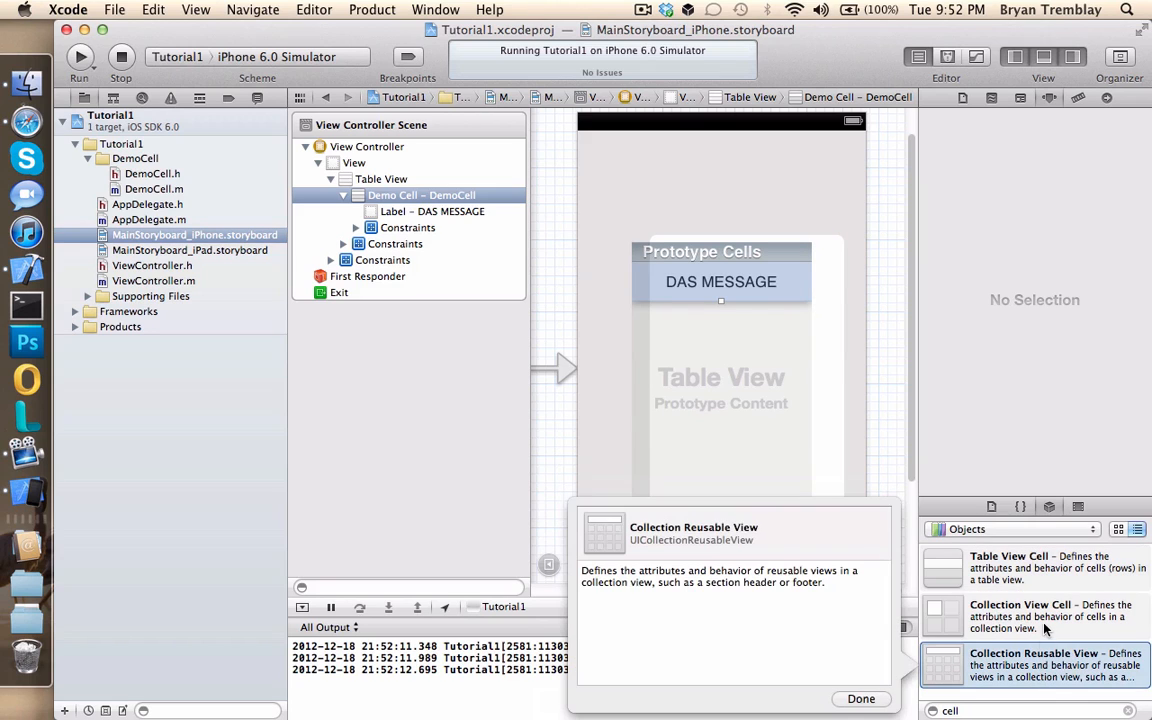
{"action": "left_click", "coordinate": [860, 698]}
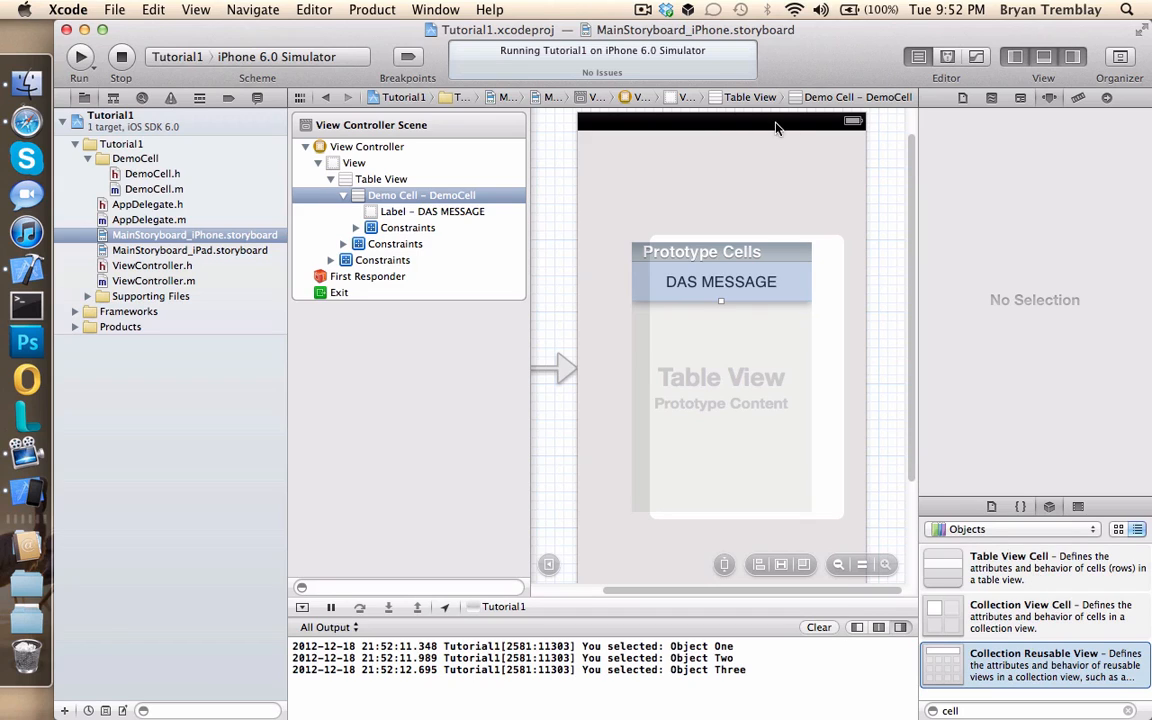
{"action": "mouse_move", "coordinate": [743, 170]}
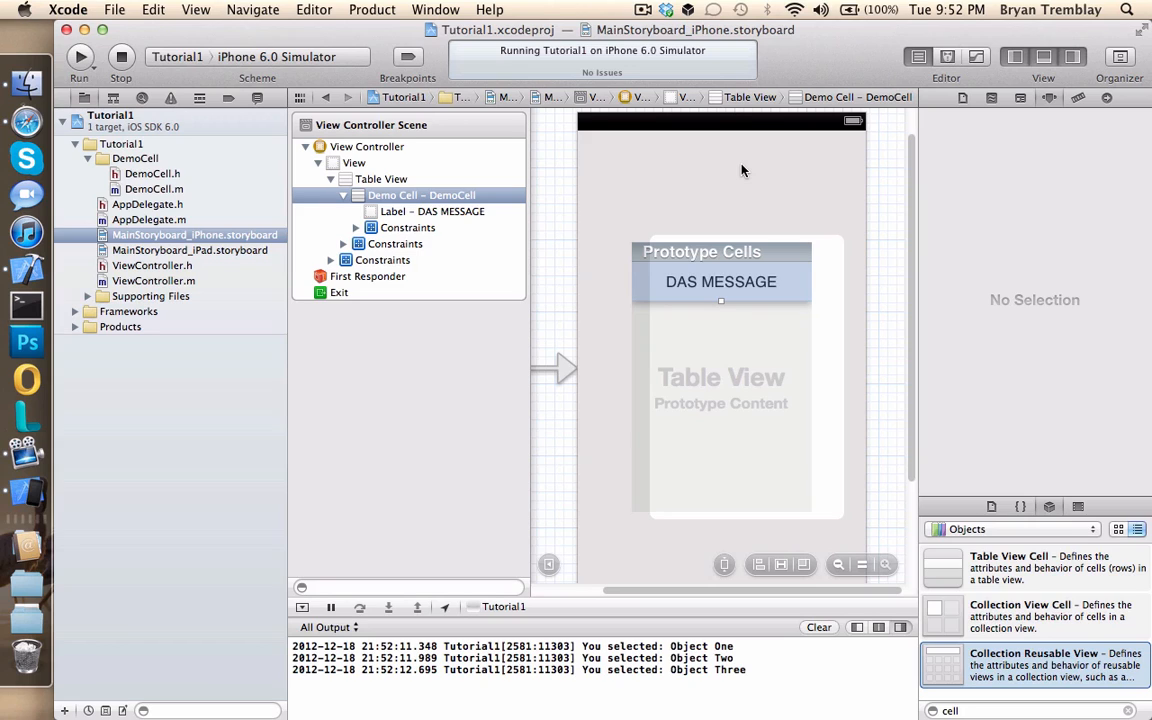
{"action": "mouse_move", "coordinate": [82, 57]}
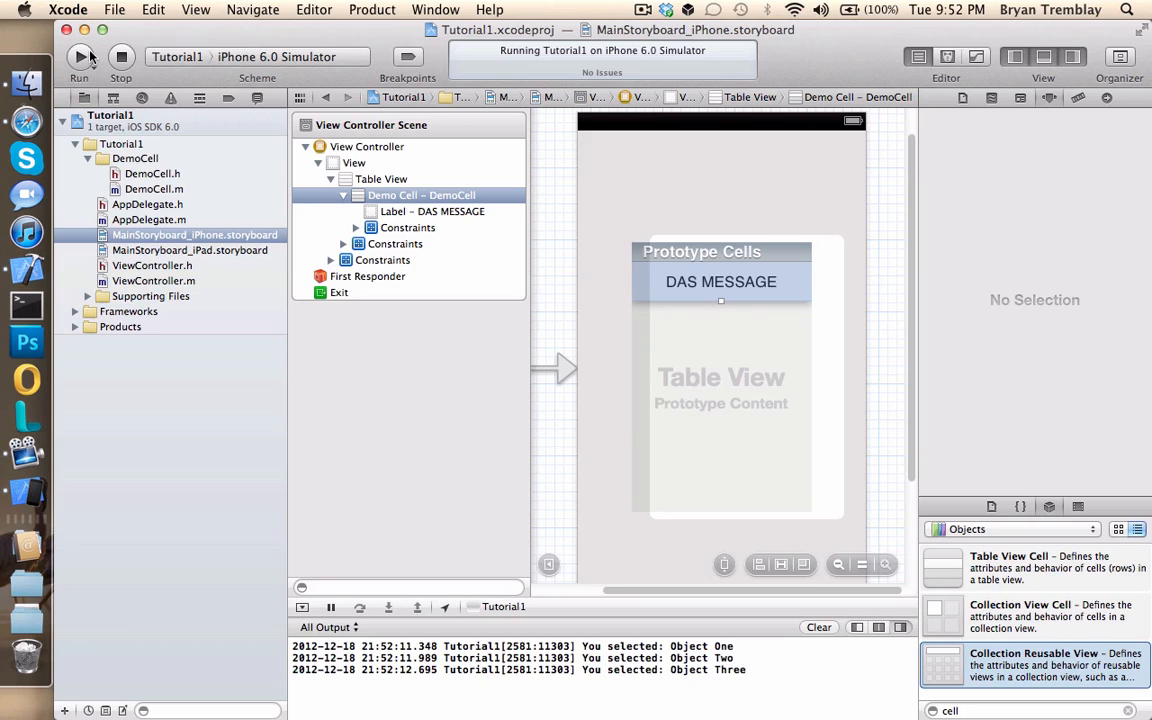